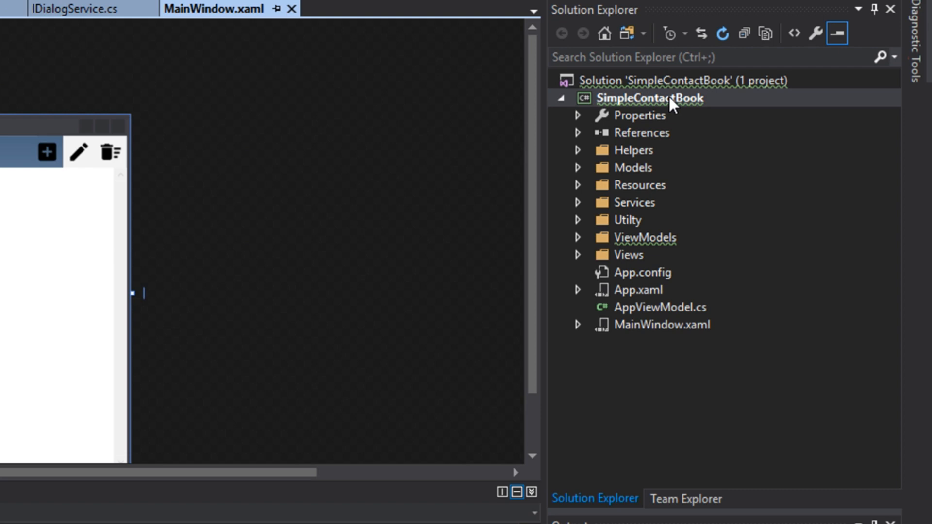
Select the SimpleContactBook project and bring up its context menu for Manage NuGet Packages
click(653, 98)
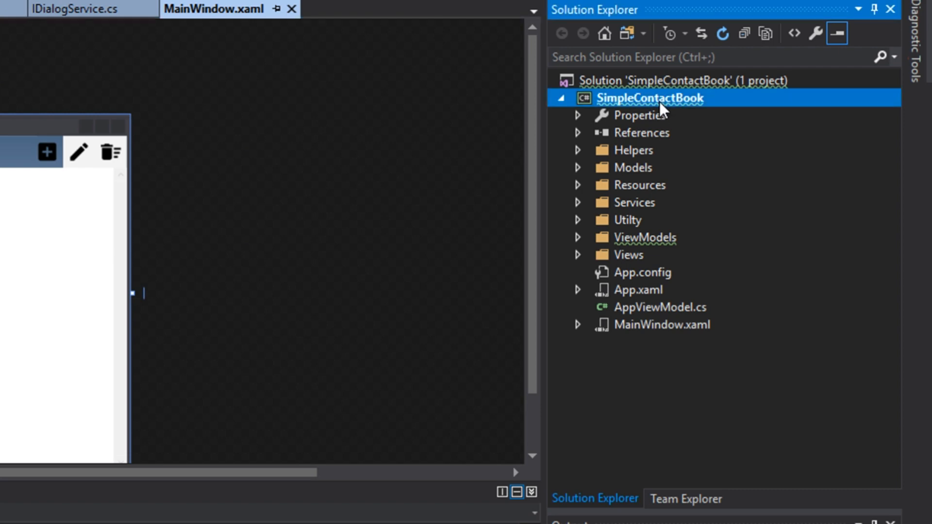
right_click(652, 98)
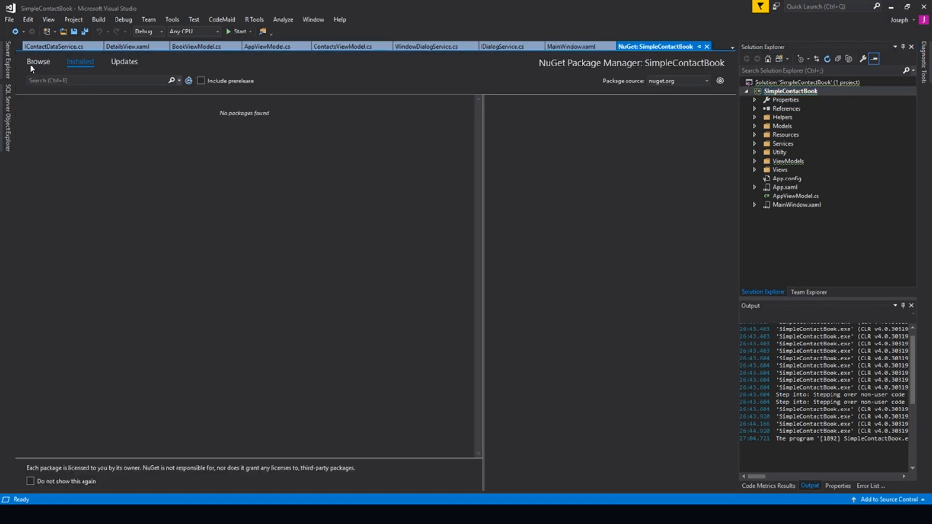
Search Browse for 'newtonsoft' and install Newtonsoft.Json 11.0.2, confirming Preview Changes
click(38, 61)
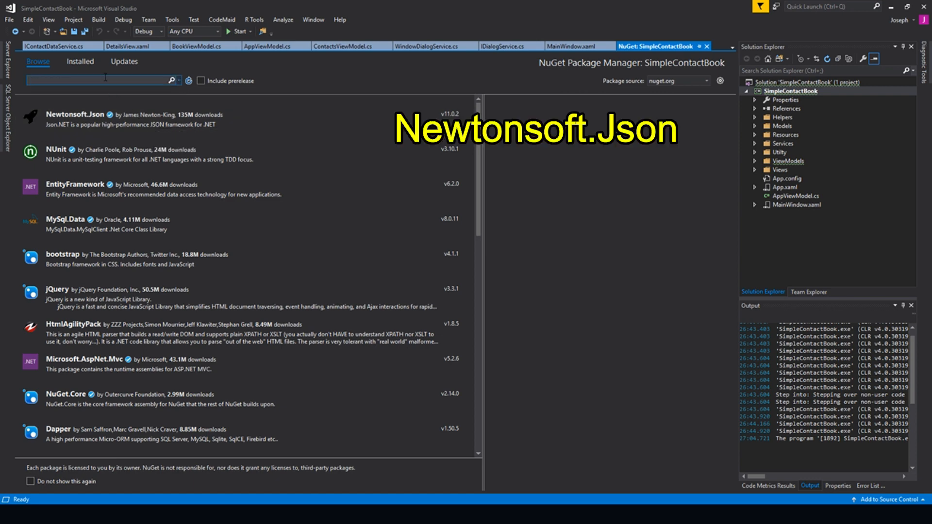
text(newtonsoft)
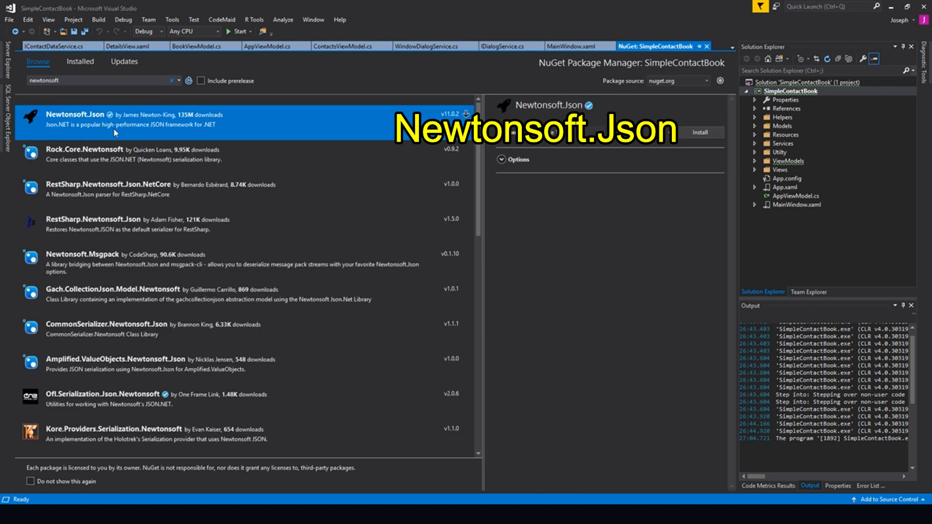
click(75, 114)
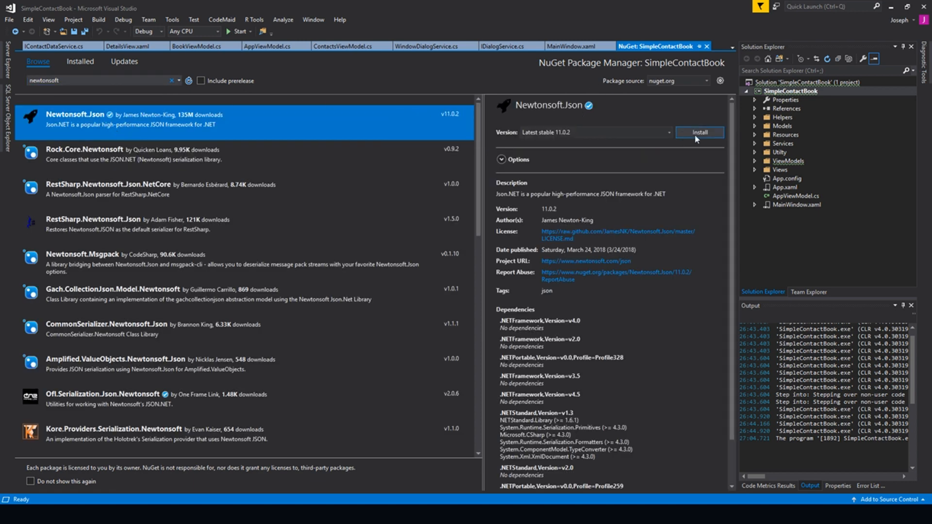
click(699, 132)
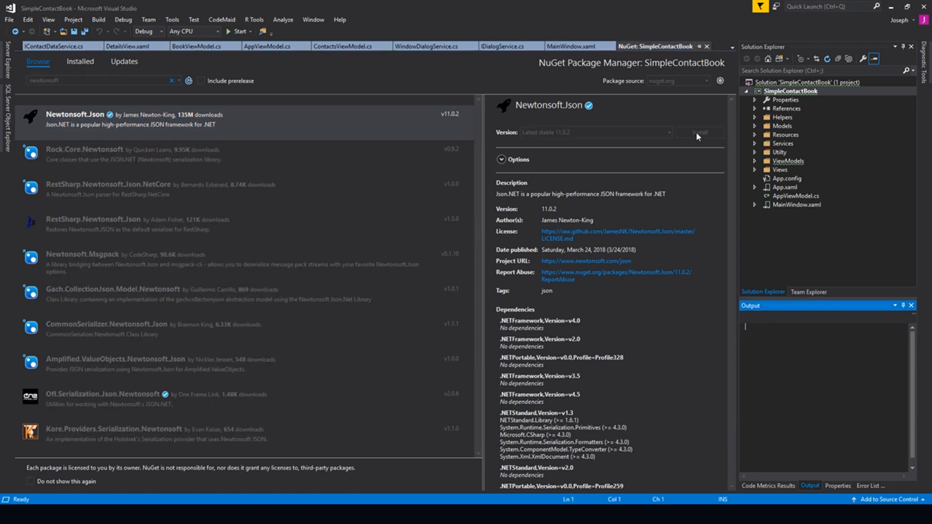
click(698, 132)
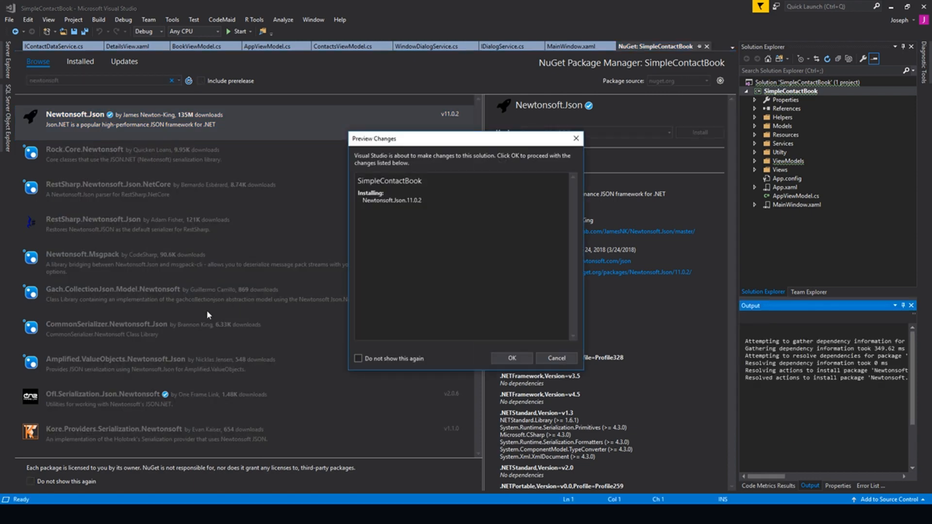
click(510, 357)
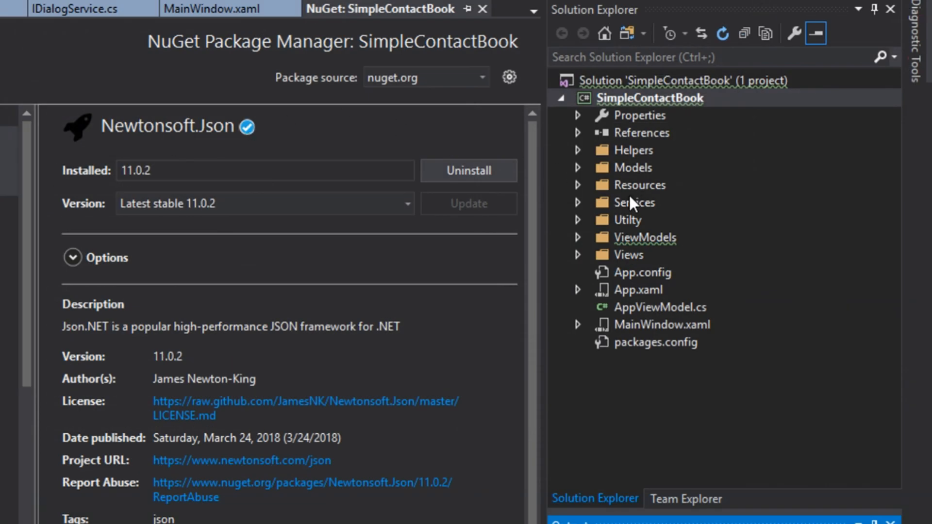
Add a Class item named JsonContactDataService to the Services folder
right_click(633, 202)
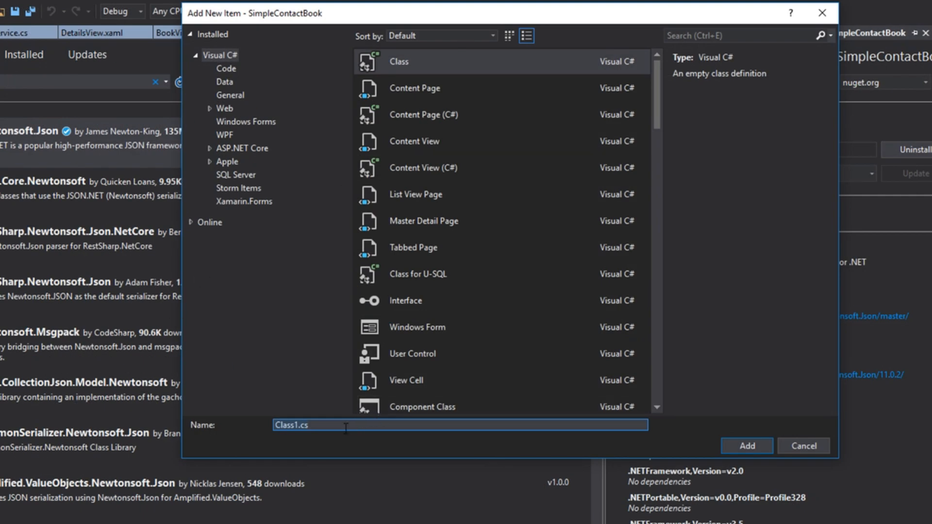
text(JsonContactDataService)
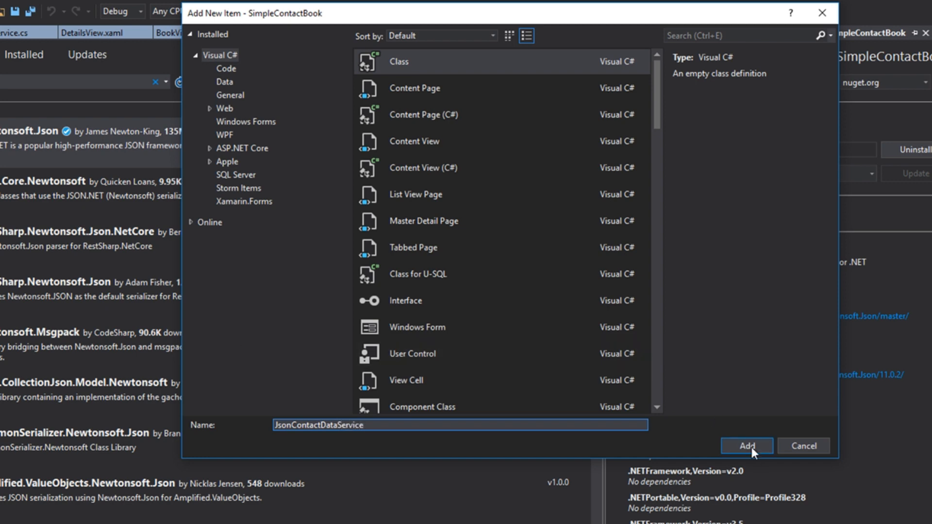
click(746, 446)
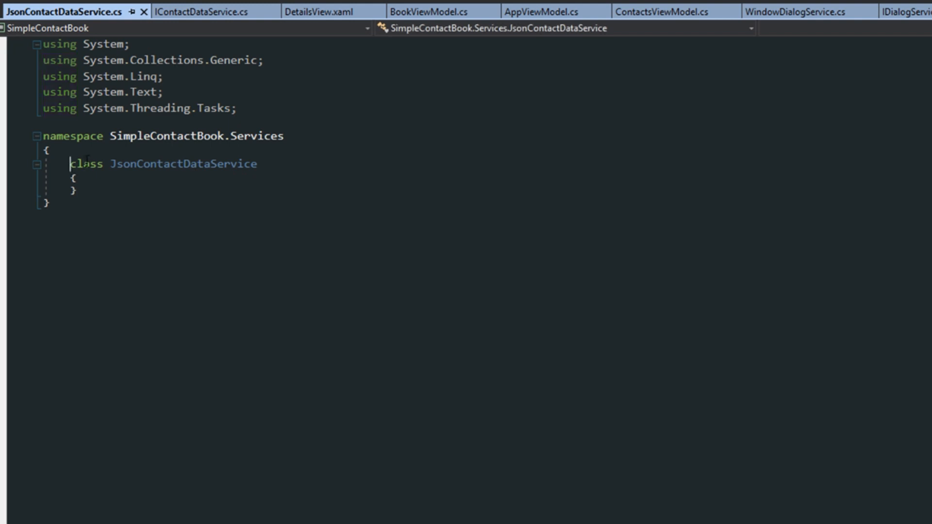
Make the class public, add ': IContactDataService', and implement the interface's stub methods
text(public)
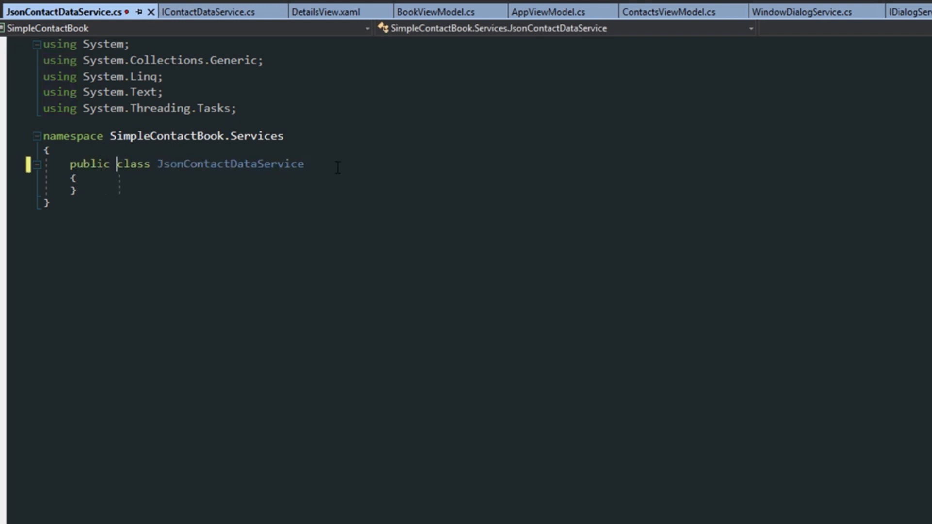
text(: ICo)
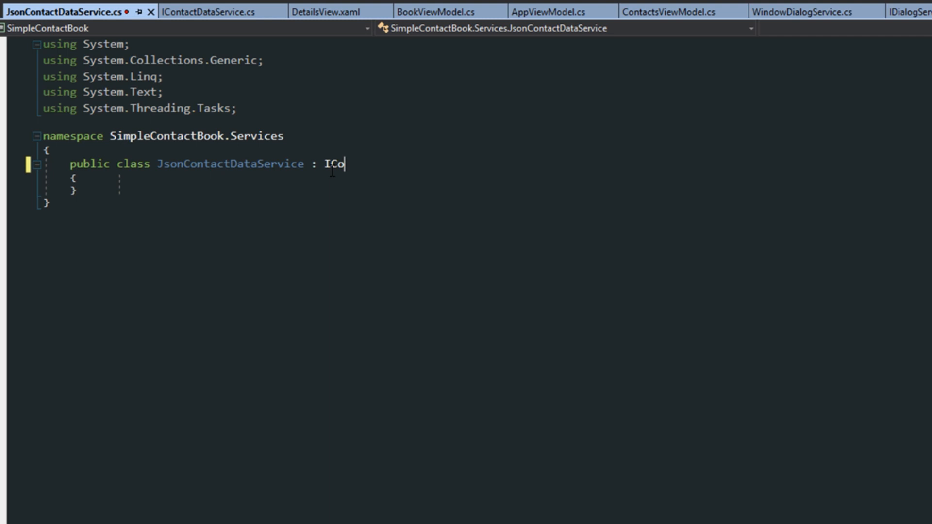
text(ntactDataService)
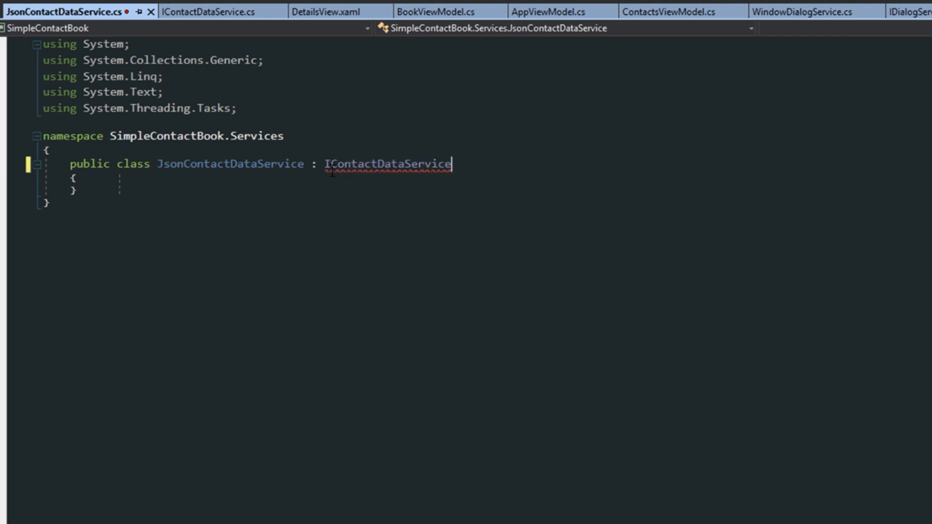
double_click(388, 164)
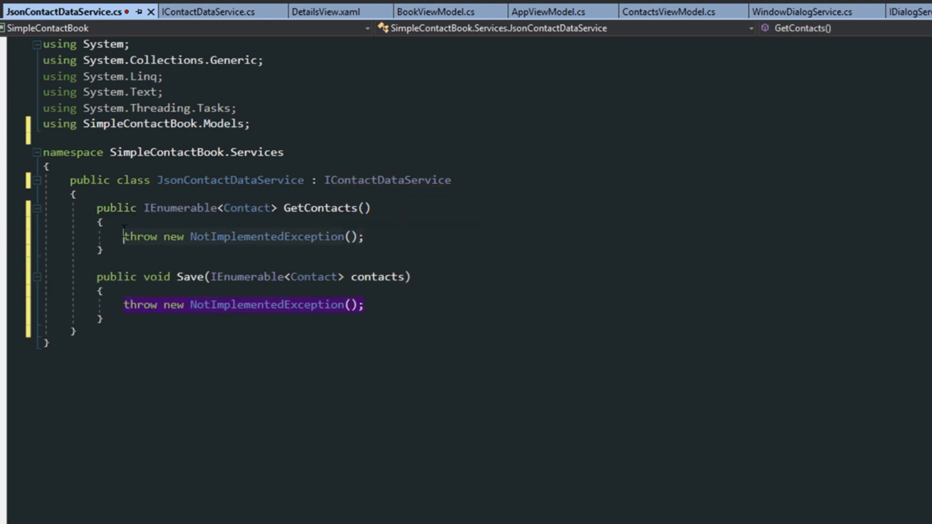
Start an if(File.Exists("resources...")) check in GetContacts and add using System.IO
text(if(File)
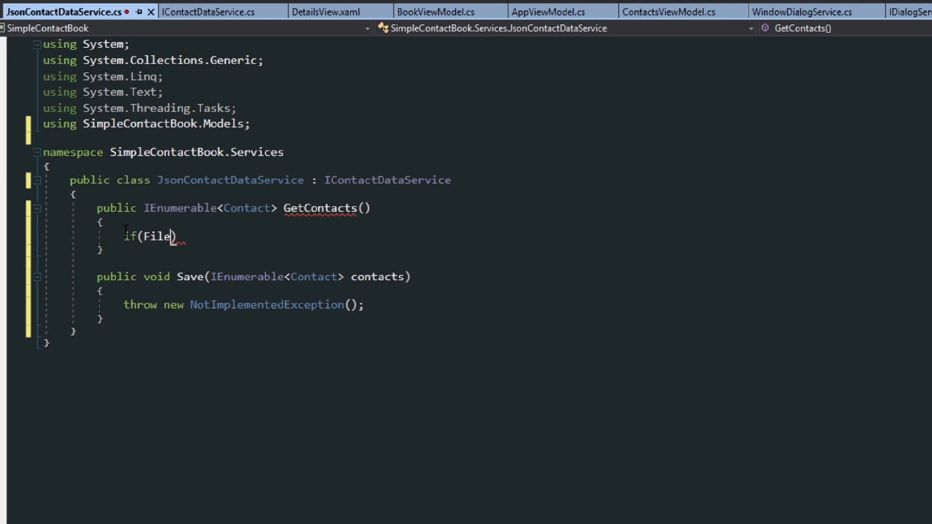
text(using System.IO;)
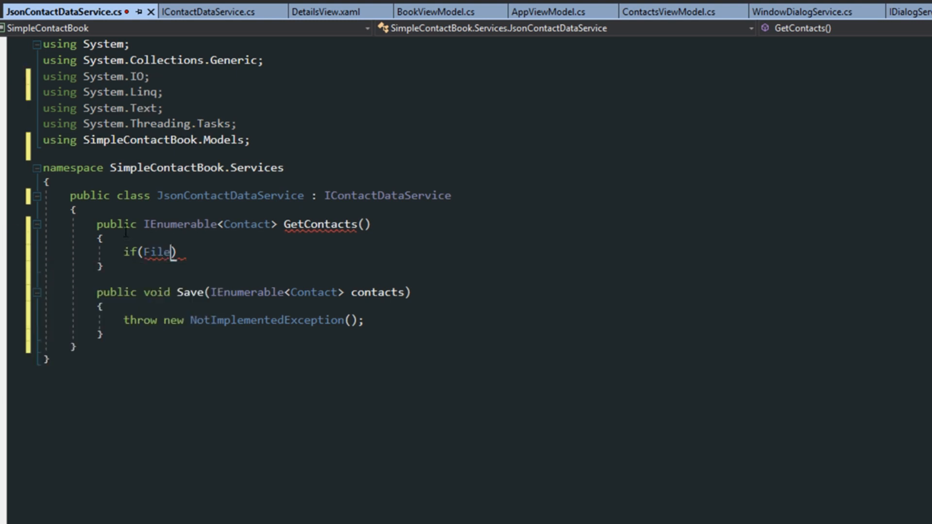
text(.Exis)
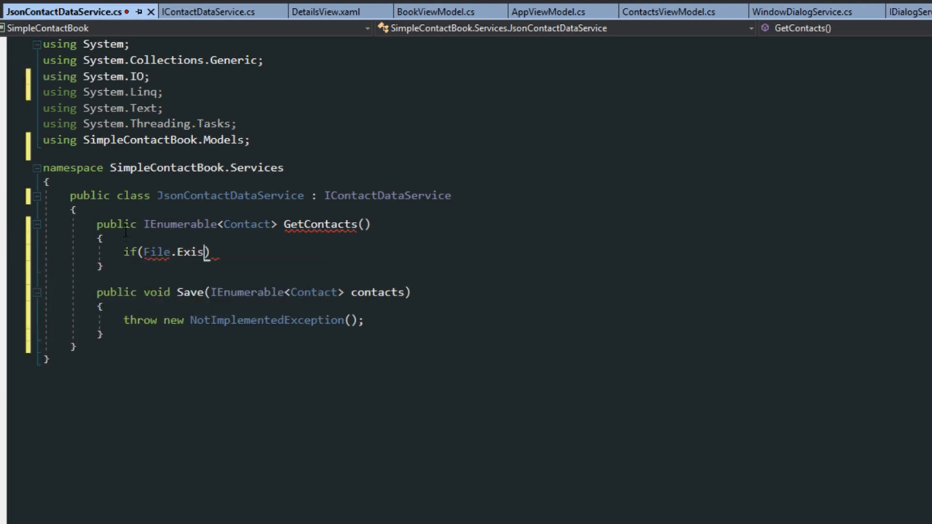
text(ts())
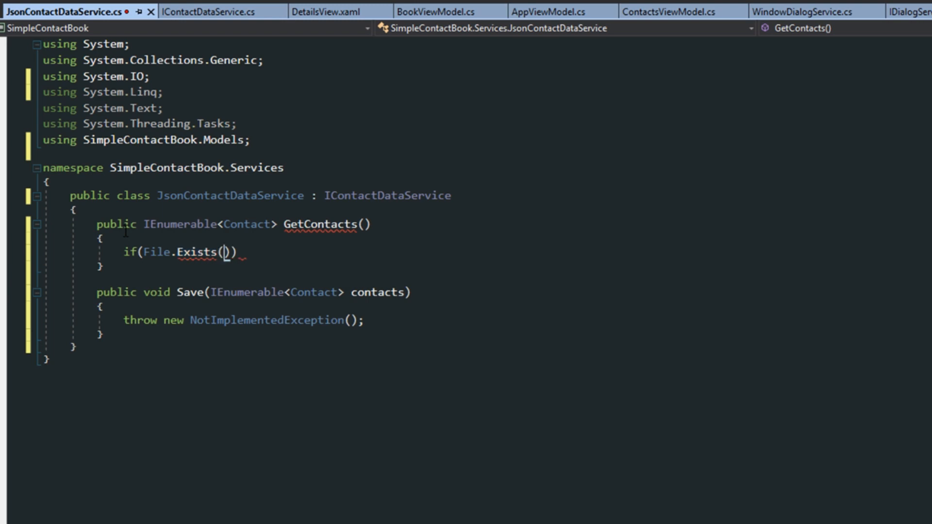
text("r")
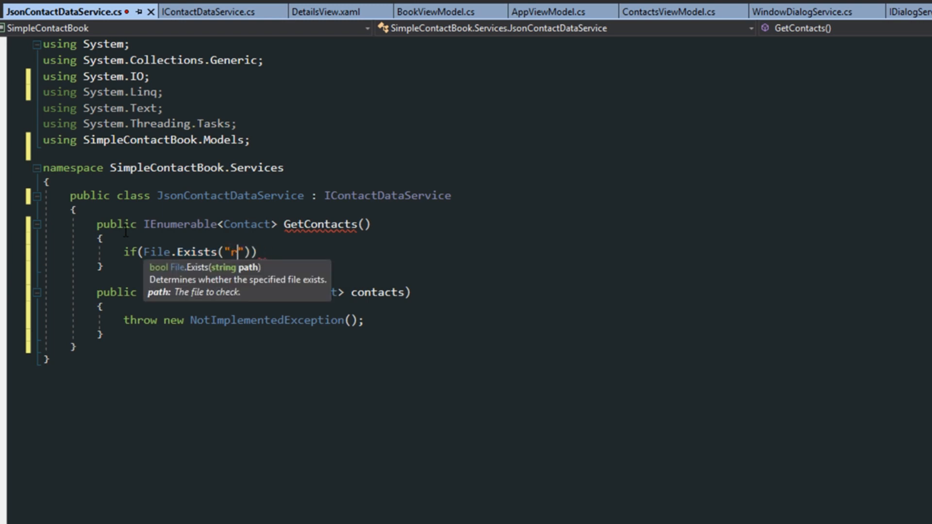
text(esources/contactdata.json)
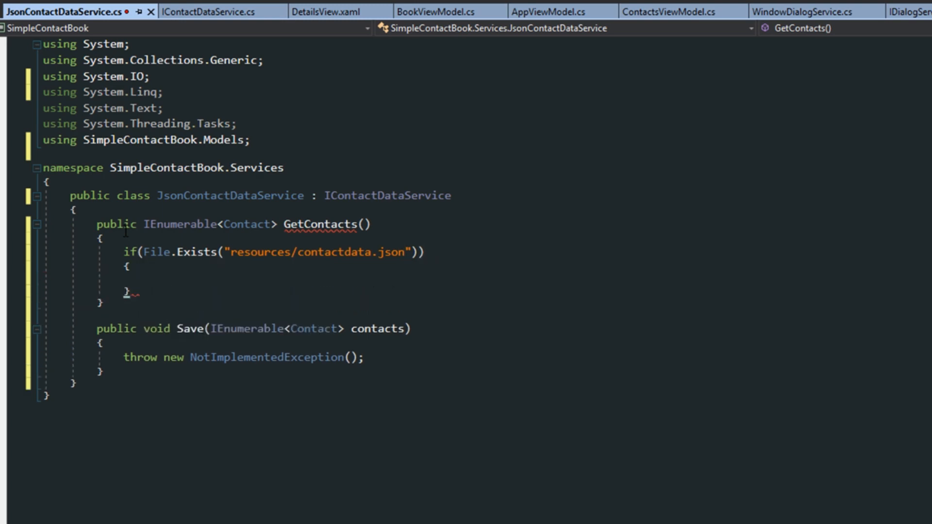
Negate the check and call File.Create("resources/contactdata.json").Close() inside it
text(File.Cr)
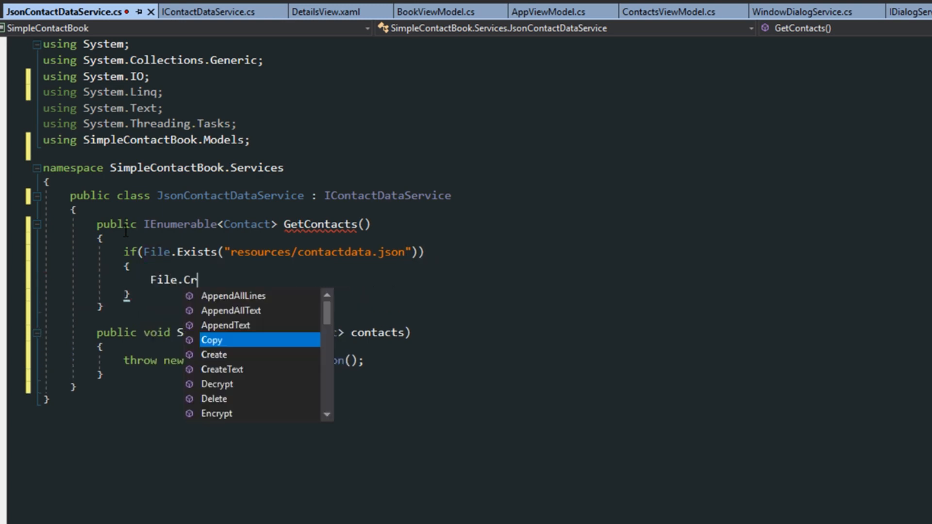
text(eate)
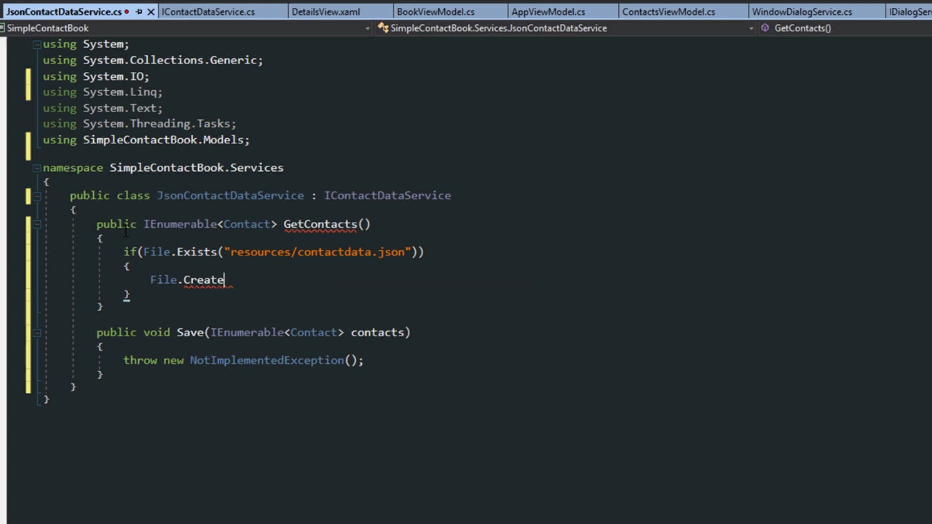
double_click(164, 280)
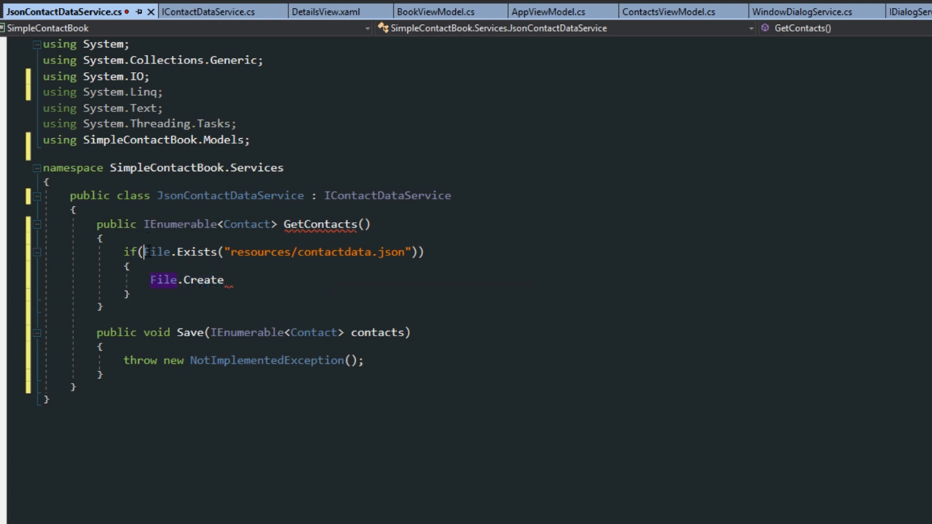
text(!)
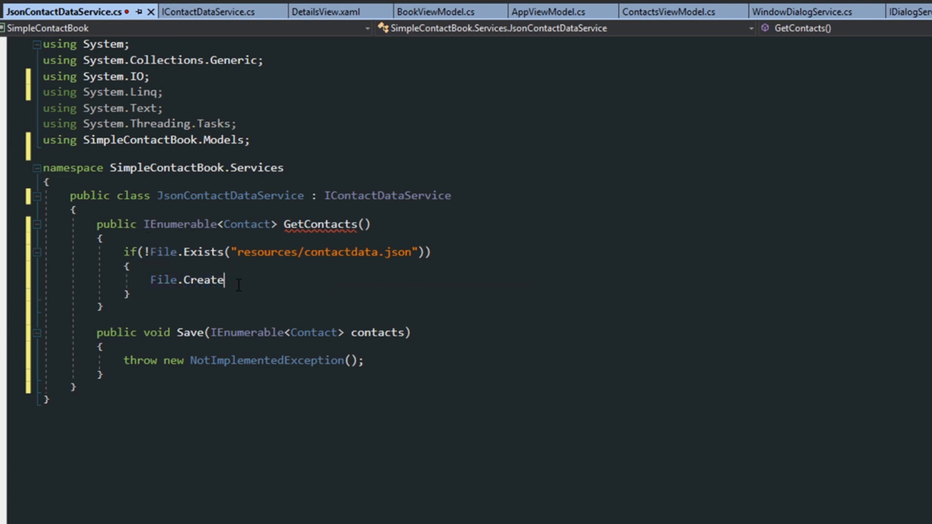
double_click(204, 280)
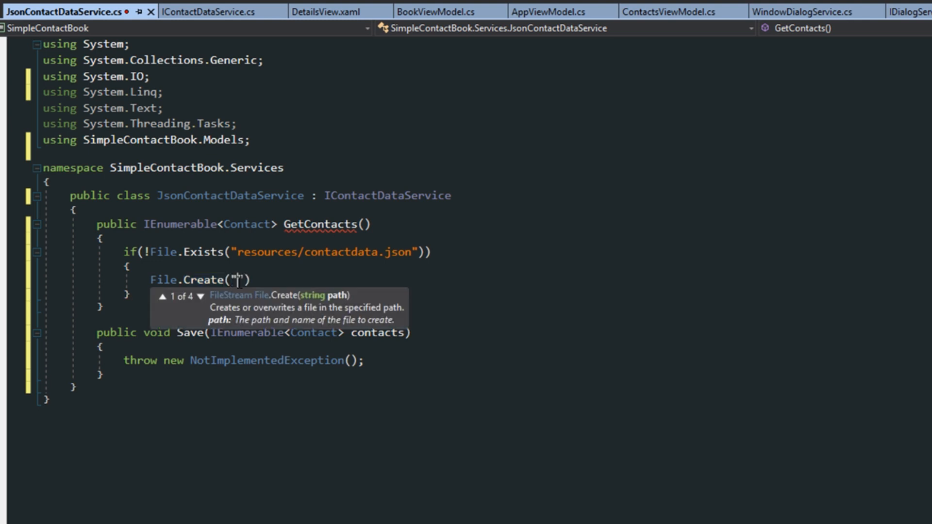
text(resources/)
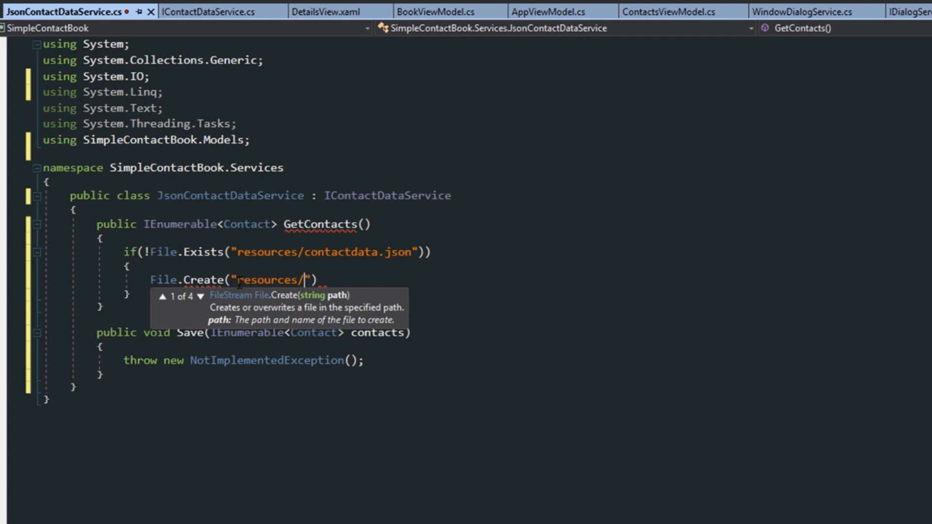
text(contactdata.)
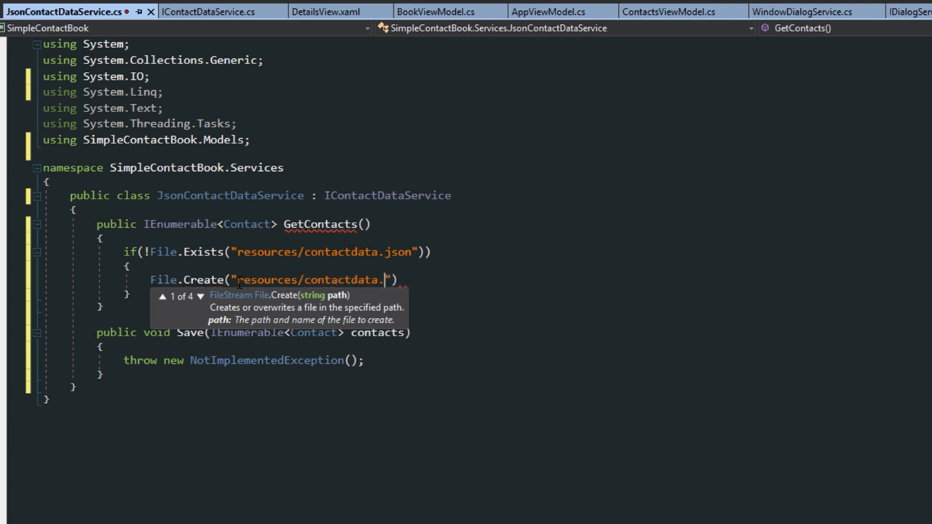
text(json)
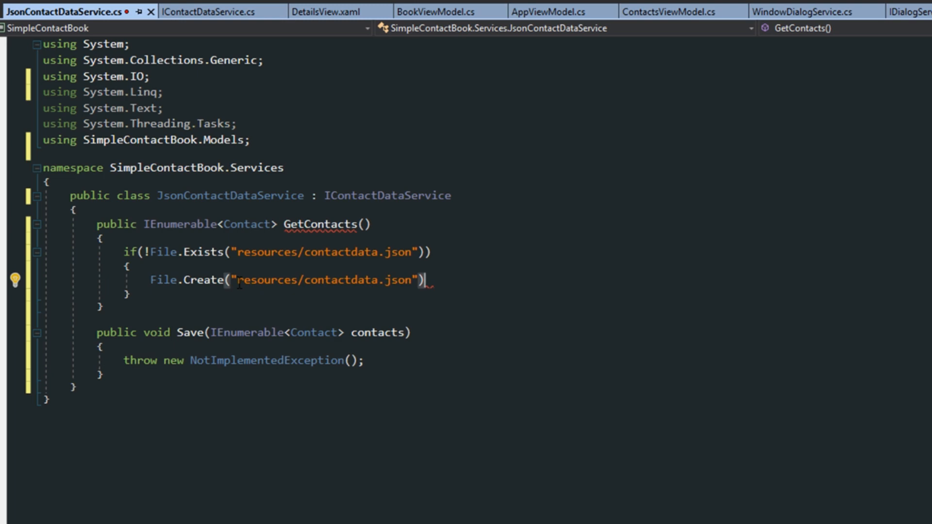
text(.Close)
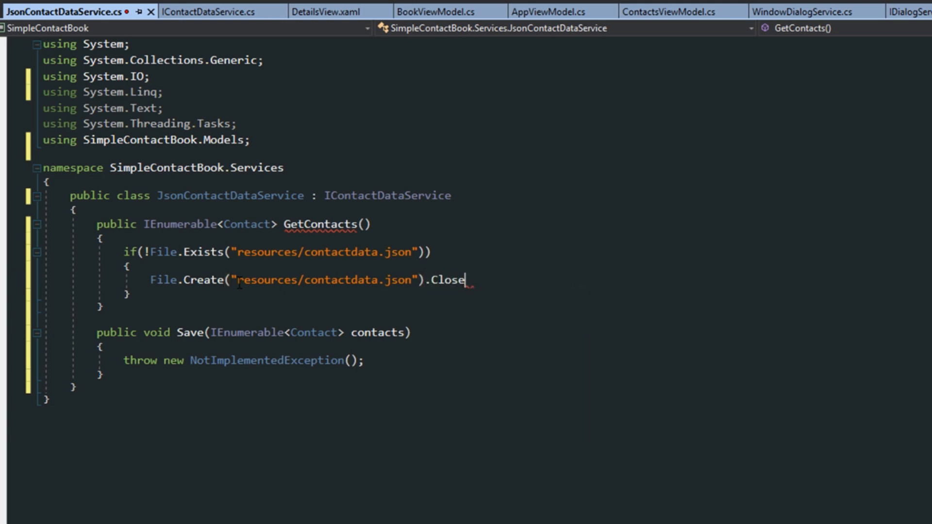
text(();)
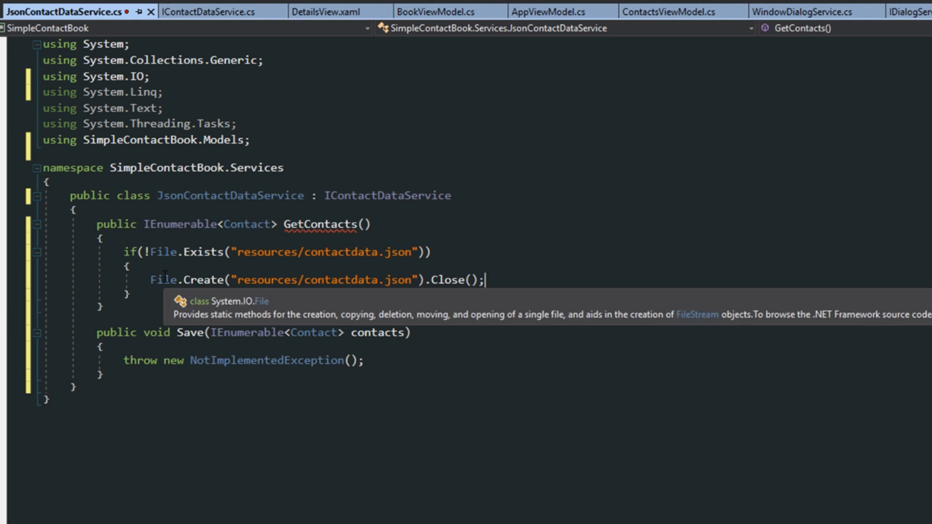
mouse_move(467, 280)
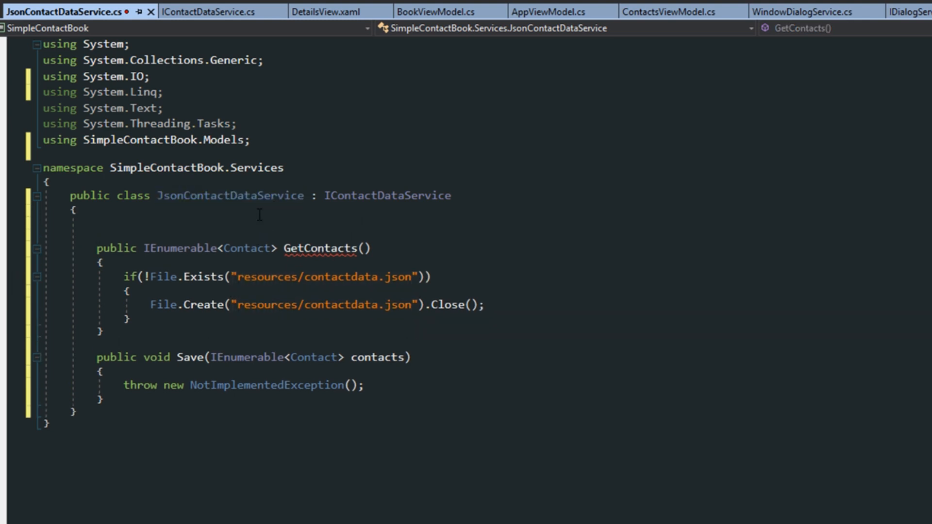
Add field private readonly string _dataPath = "Resources/contactdata.json" and use _dataPath in GetContacts
text(private reaDON)
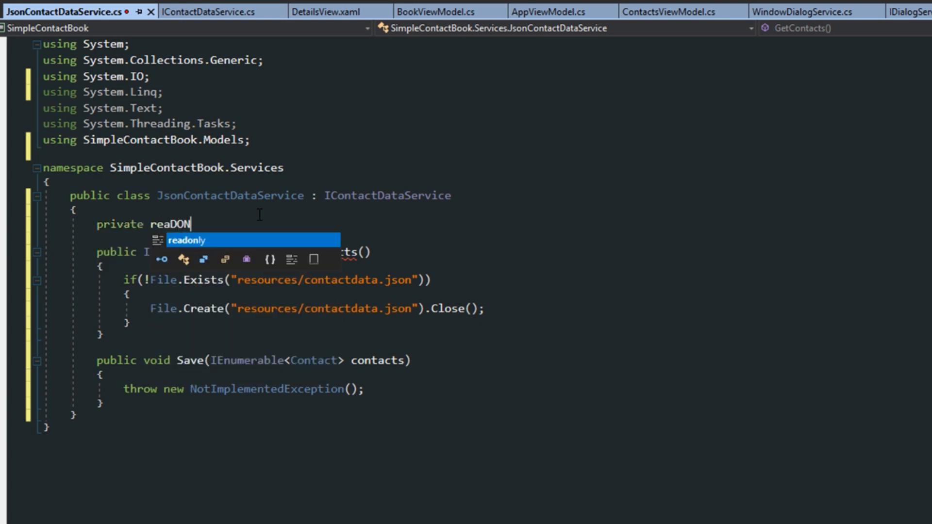
key(Tab)
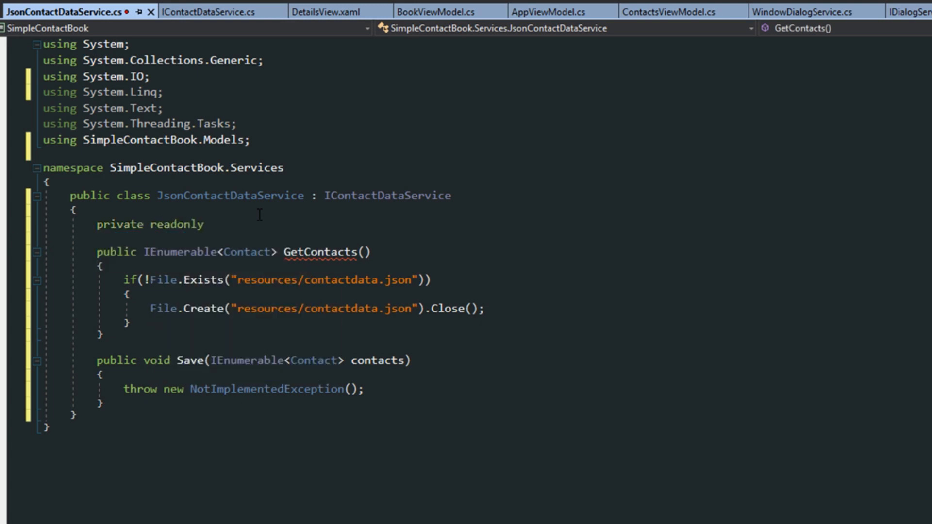
text(string _dataPA)
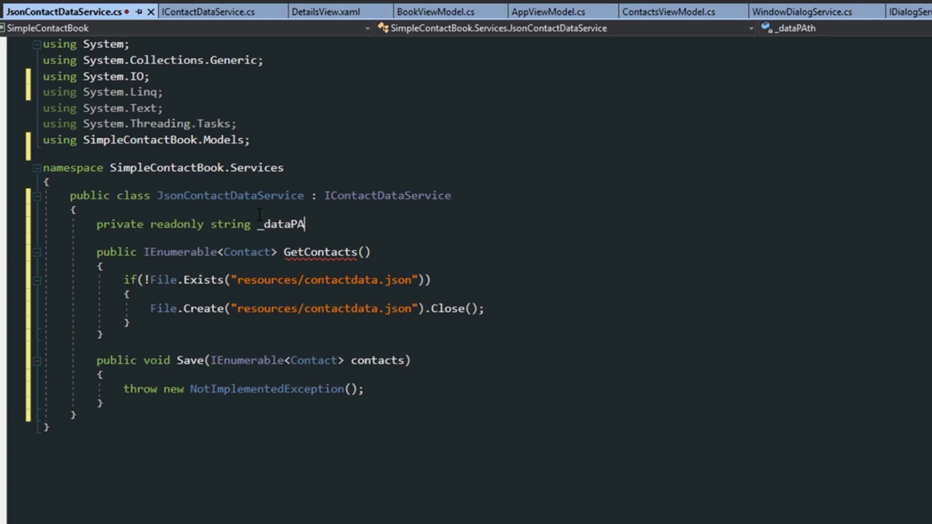
text(th =)
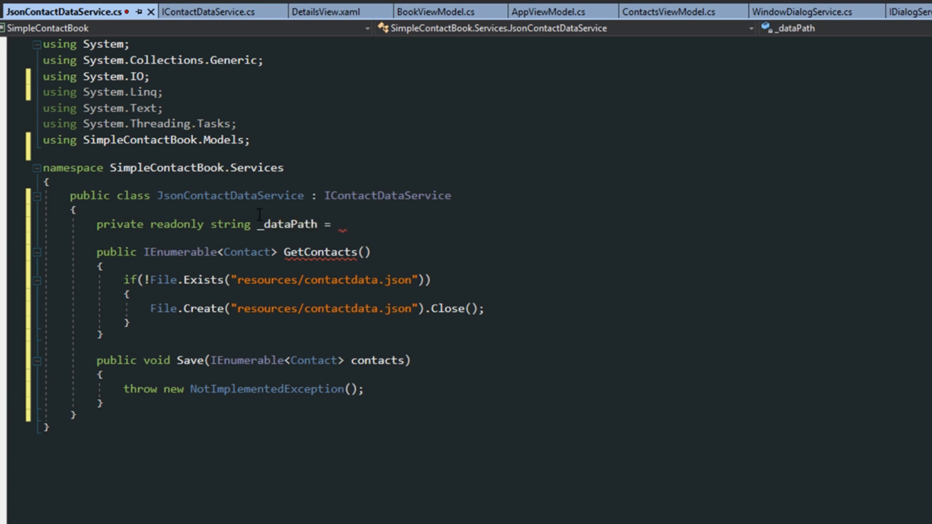
text("Resources/co)
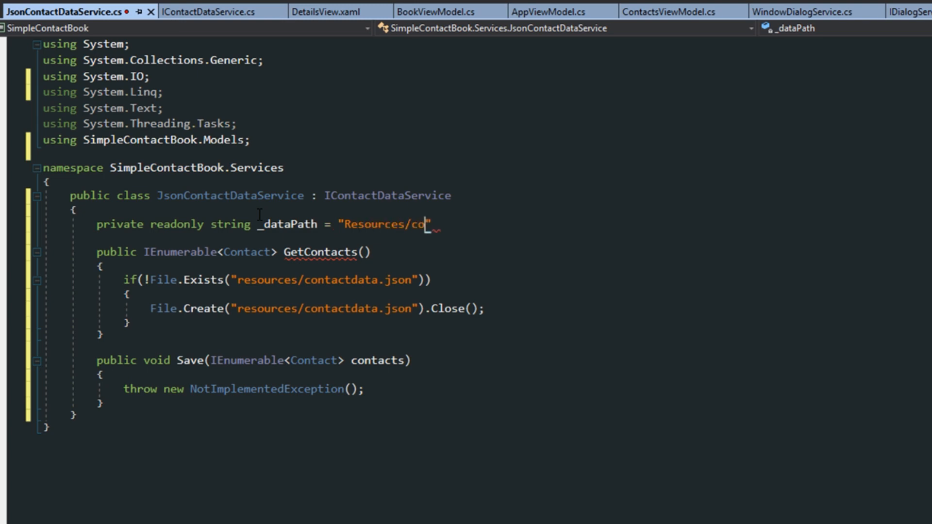
text(ntactdata)
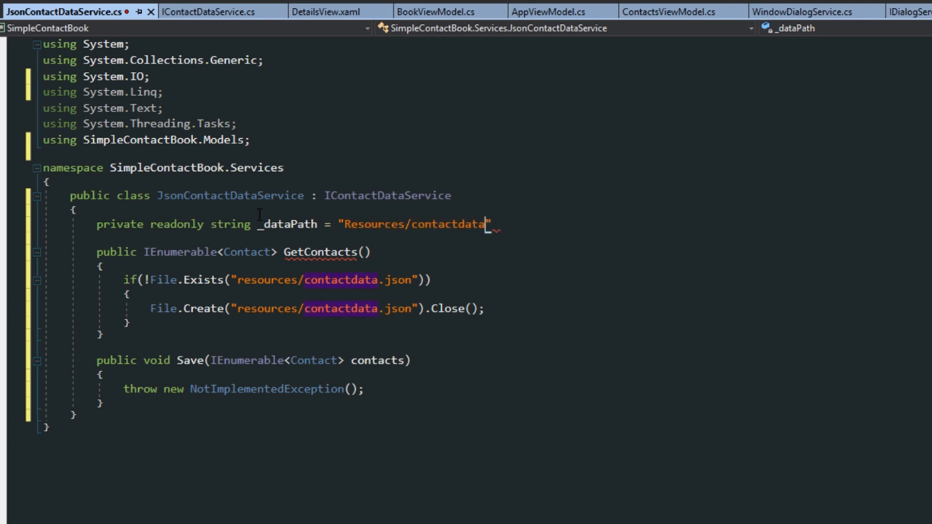
text(.json)
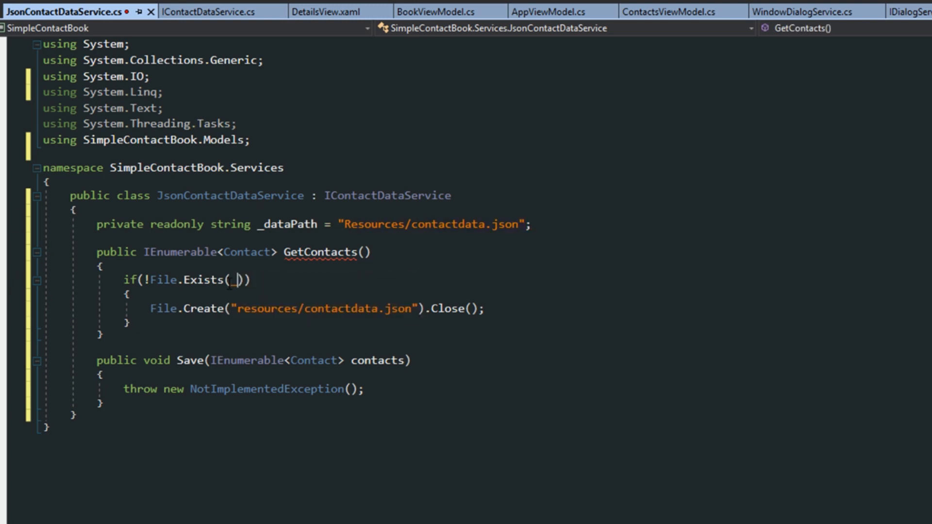
text(dataPath)
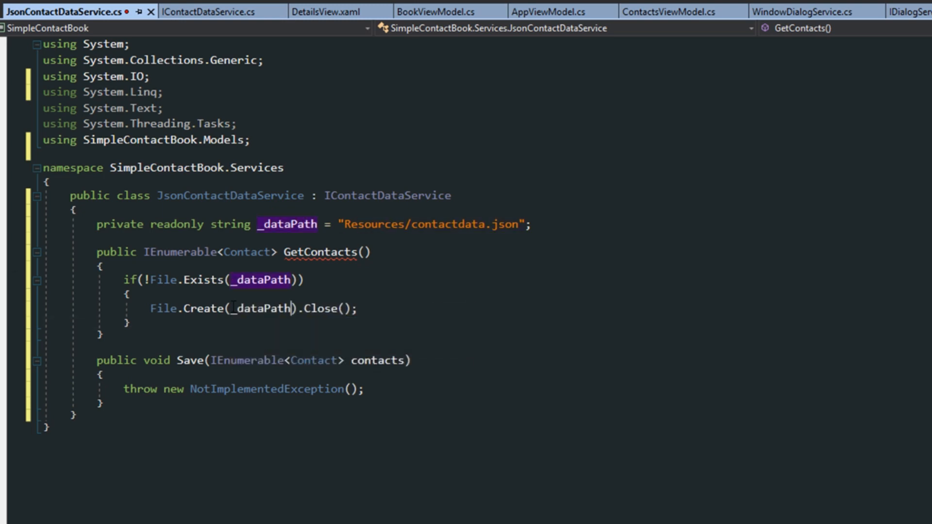
scroll(down, 3)
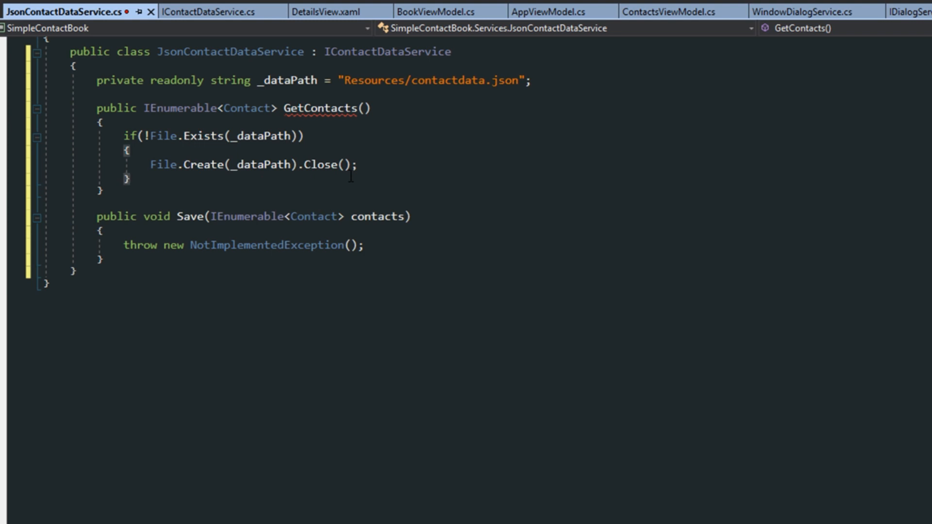
Read the file into serializedContacts with File.ReadAllText(_dataPath)
text(var seri)
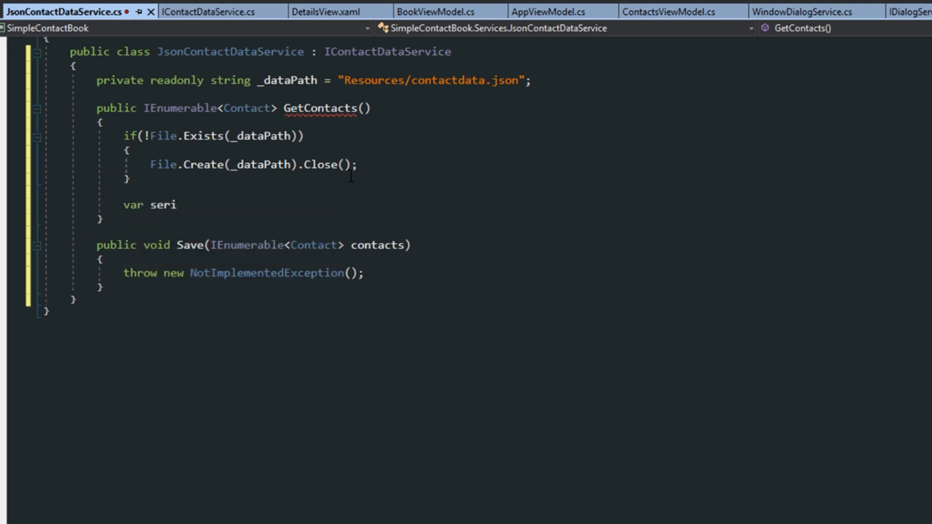
text(a)
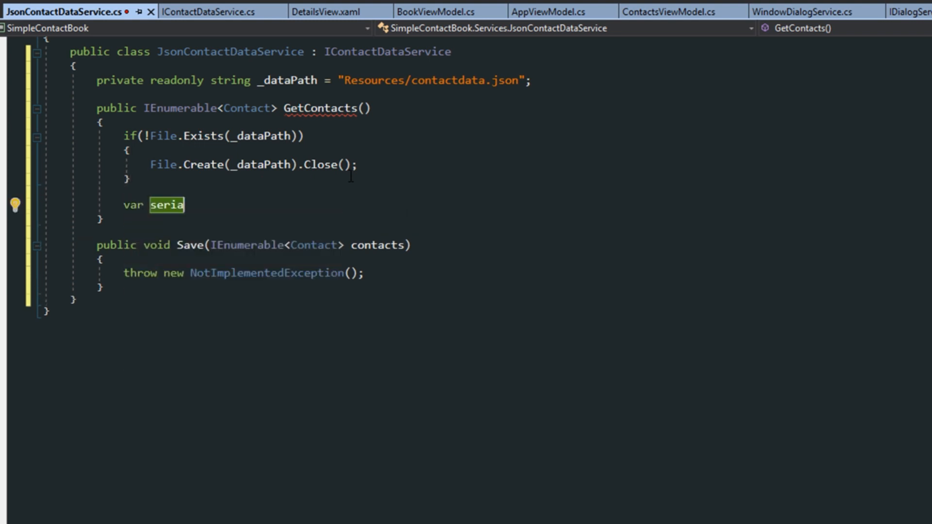
text(lizedCon)
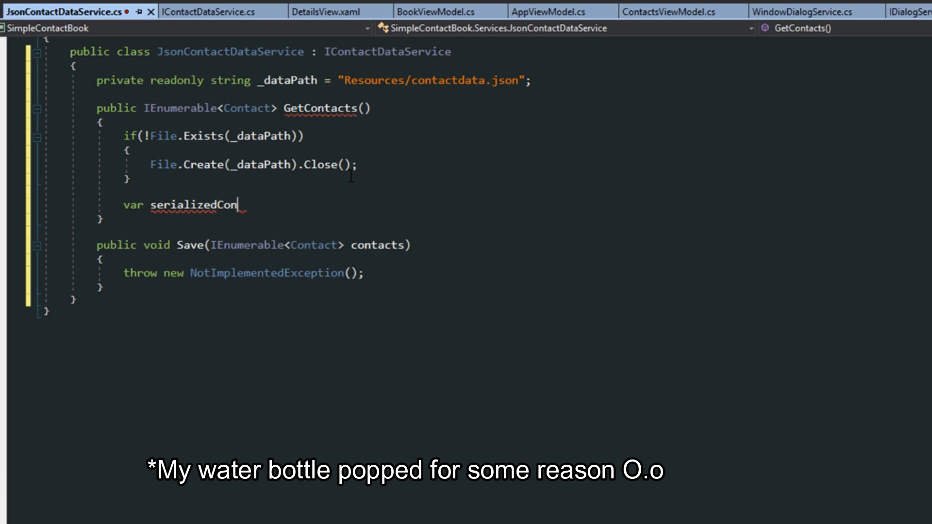
text(tacts)
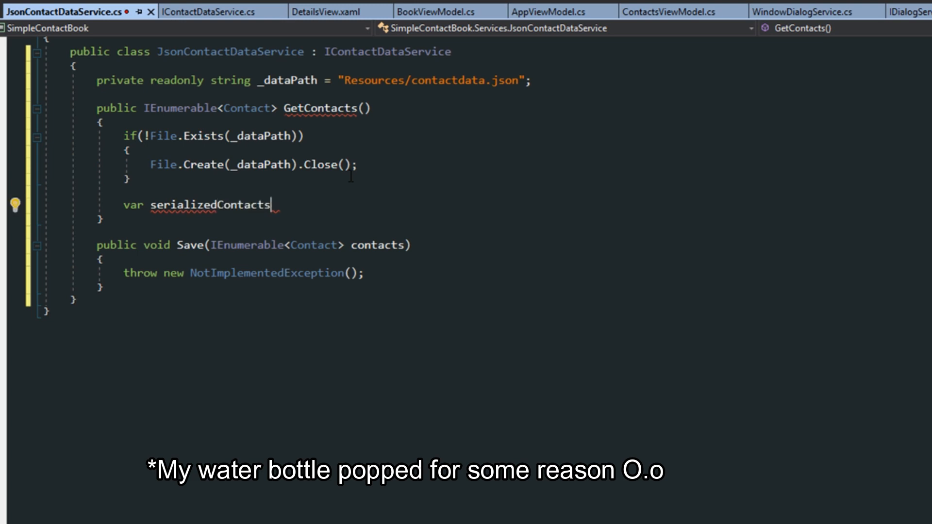
text(= File.Re)
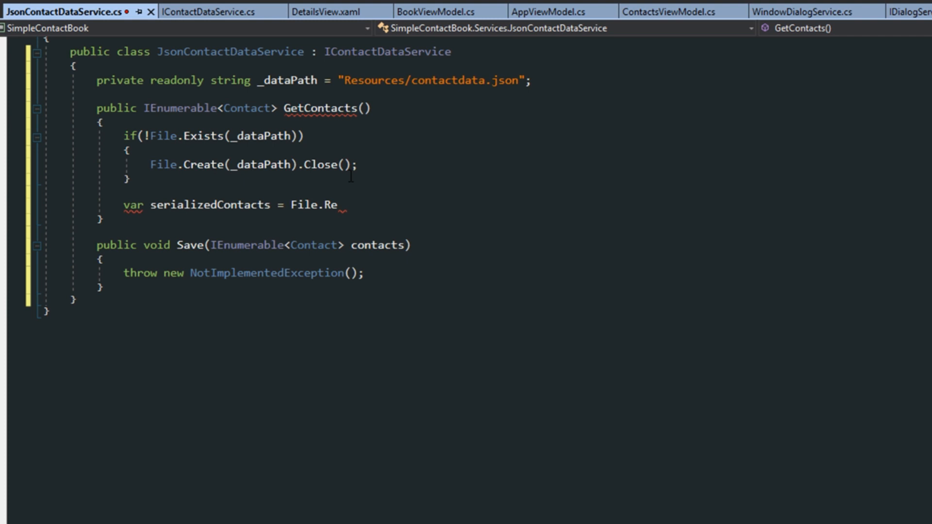
text(ad)
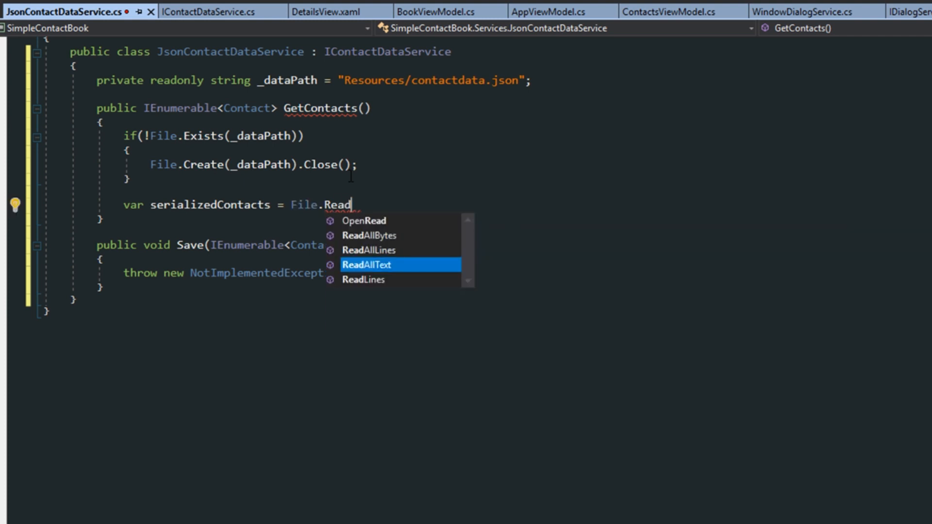
key(tab)
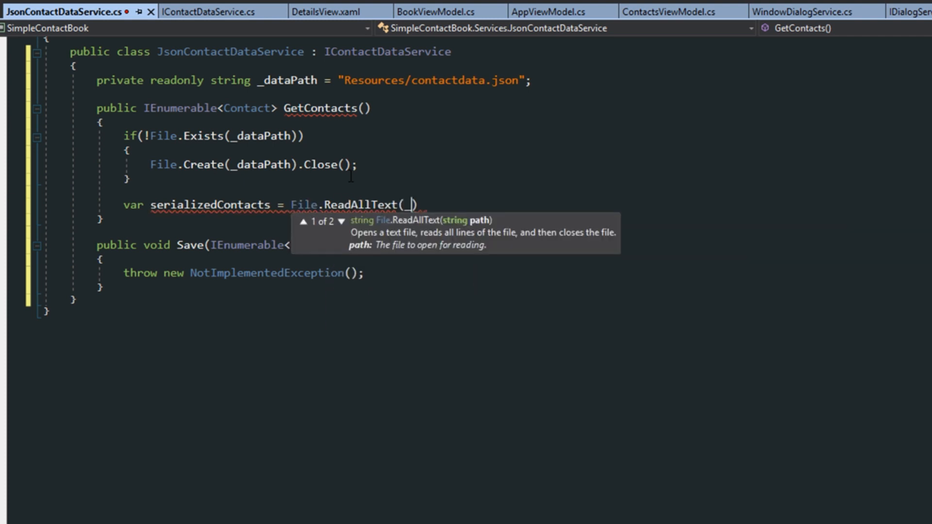
text(_dataPath);)
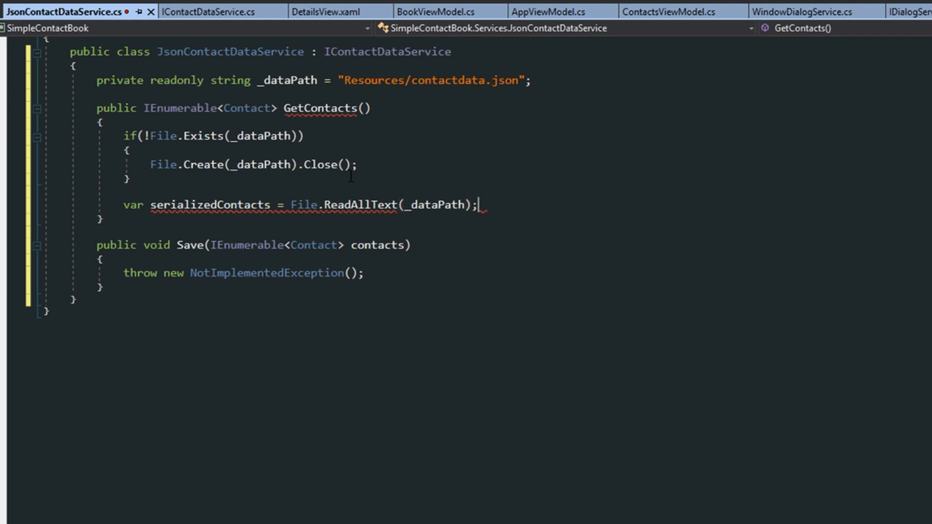
Deserialize serializedContacts into contacts via JsonConvert.DeserializeObject<IEnumerable<Contact>>
text(var co)
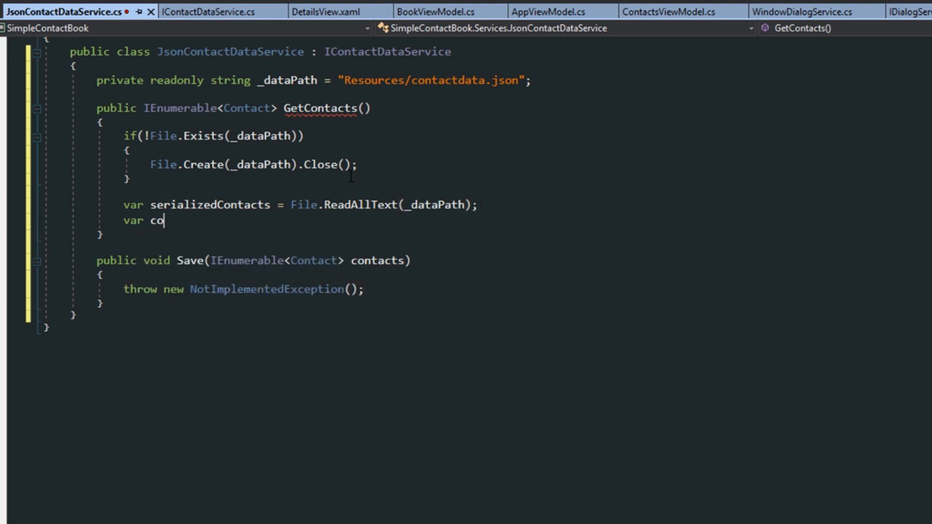
text(ntacts =)
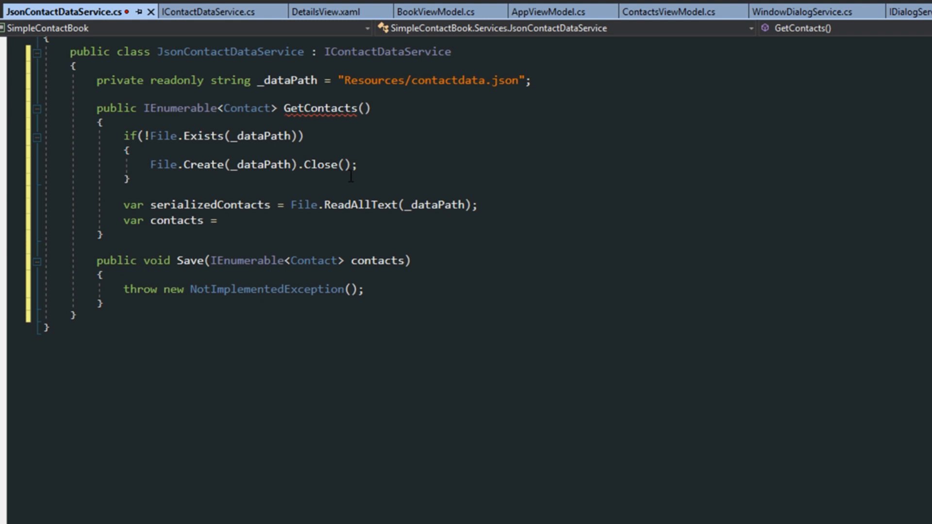
click(221, 220)
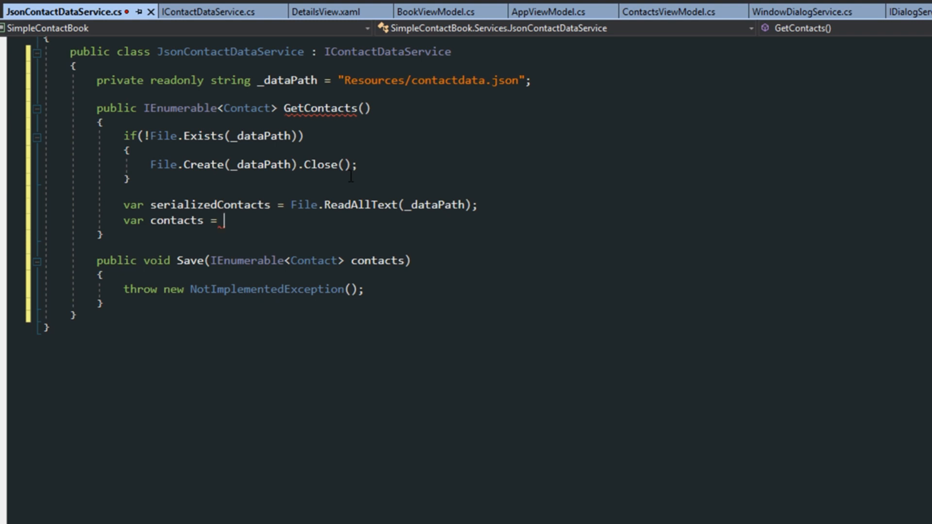
text(JsonCo)
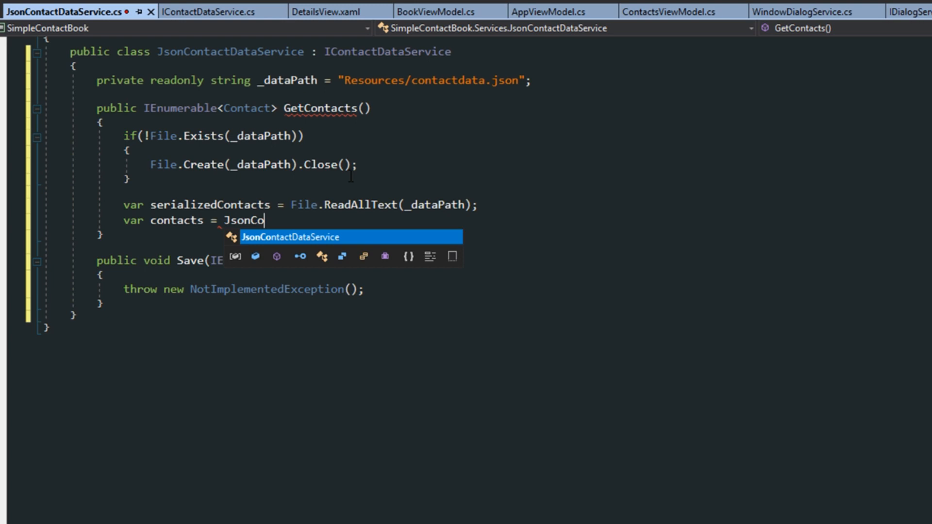
text(nvert)
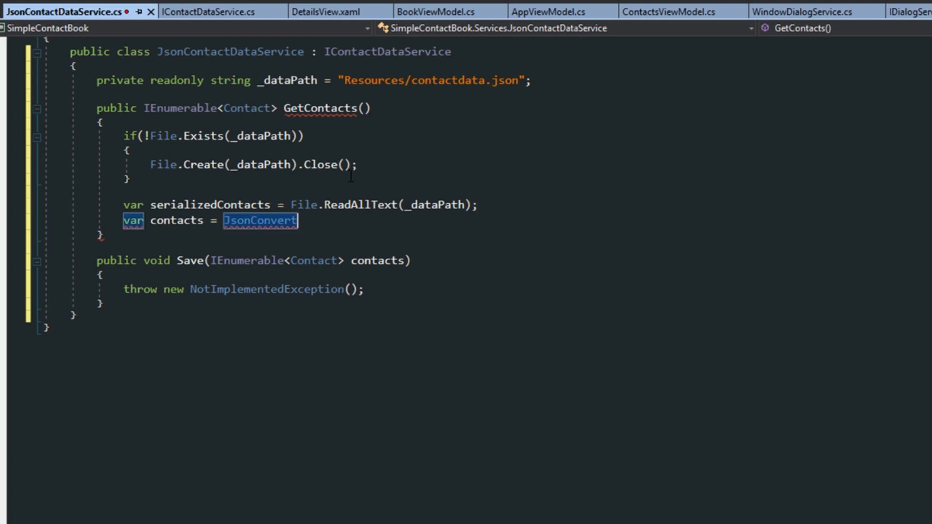
text(.des)
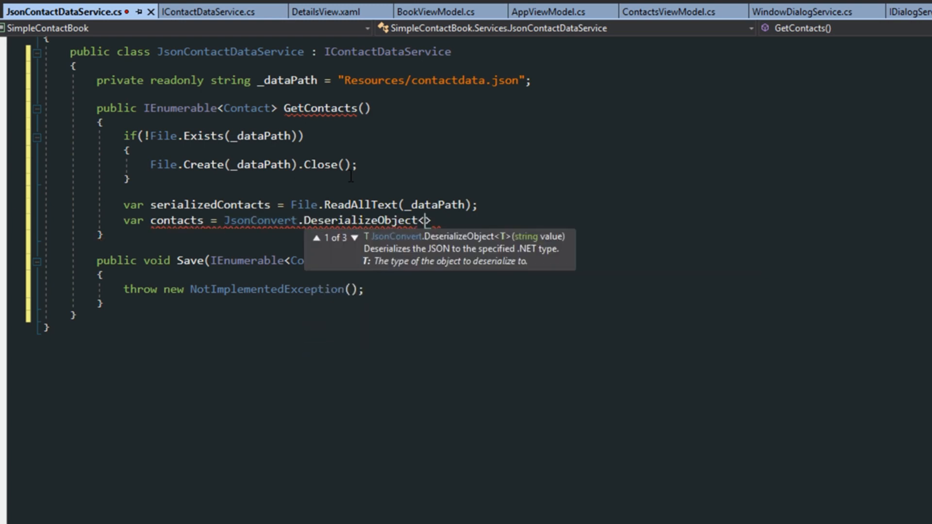
text(IEnumerable<)
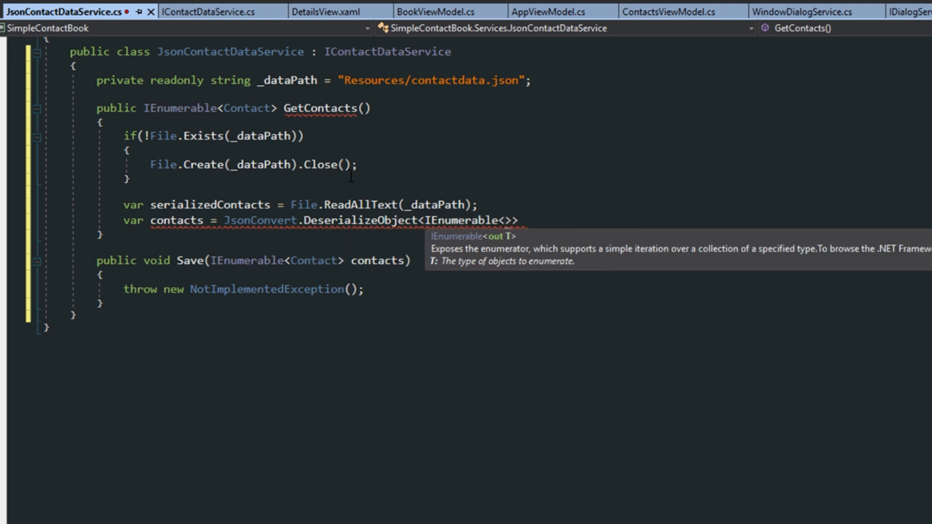
text(Contact)
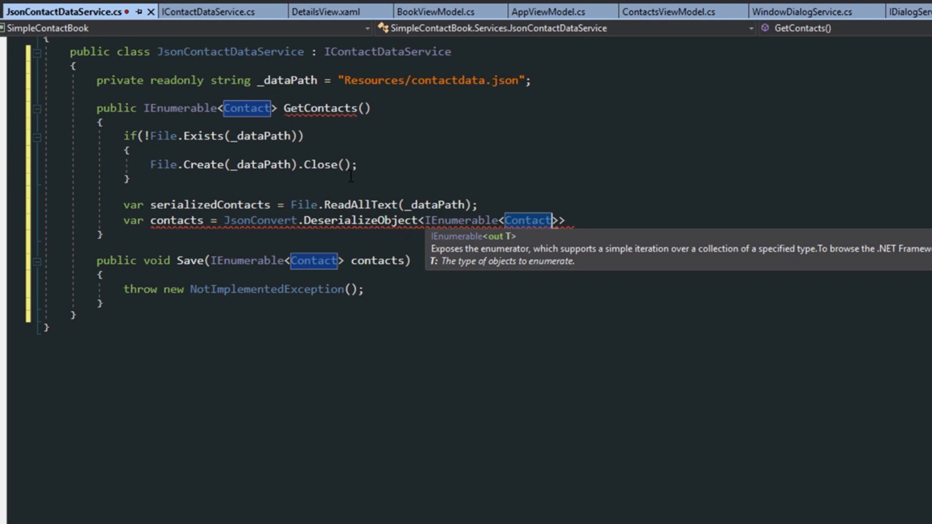
text((s)
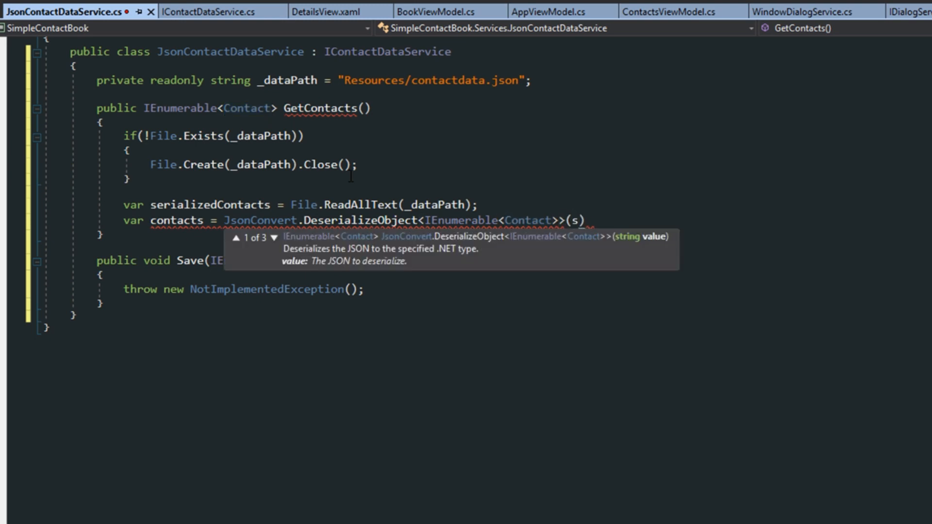
text(erializedContacts);)
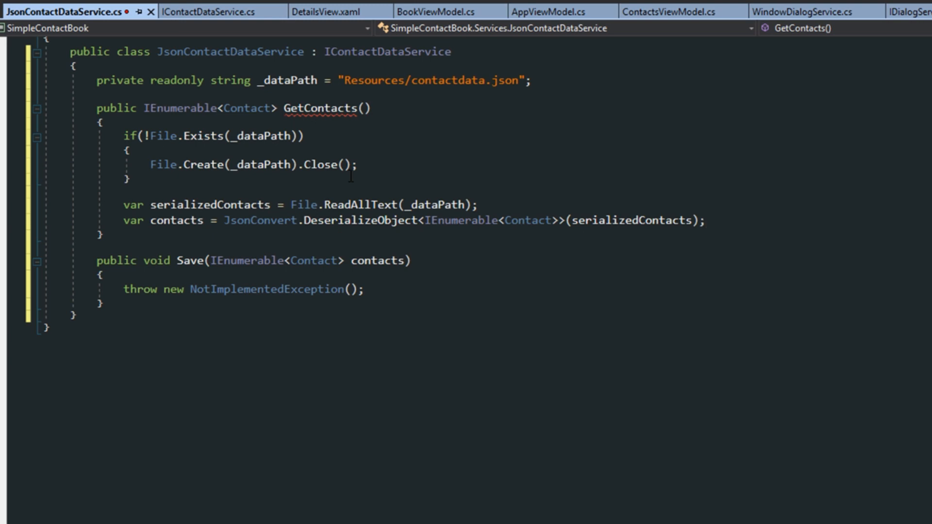
Return a new empty List<Contact> when contacts is null, otherwise return contacts
text(if(c0o))
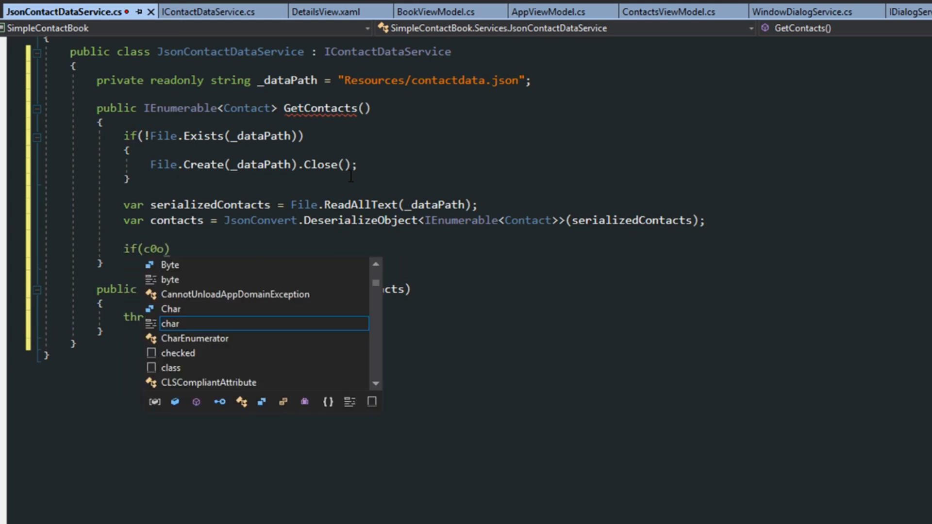
text(ontacts == nu)
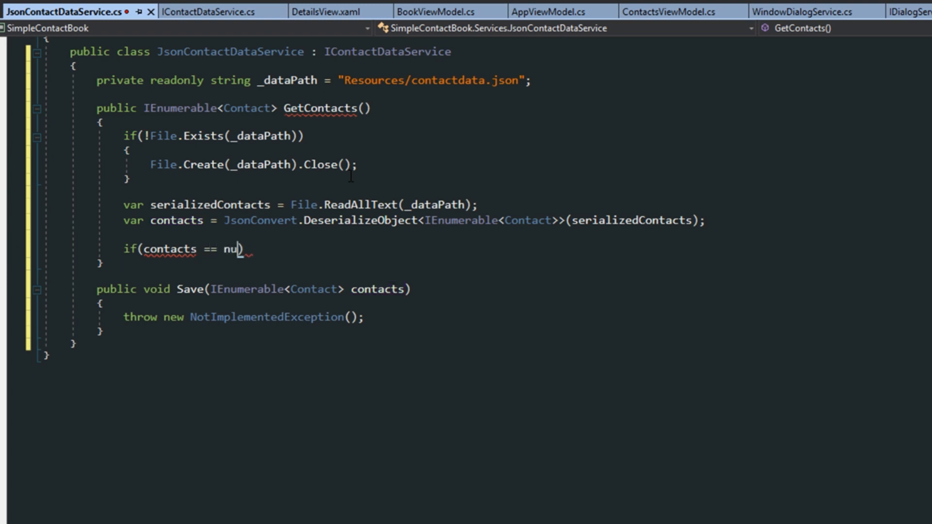
text(ll))
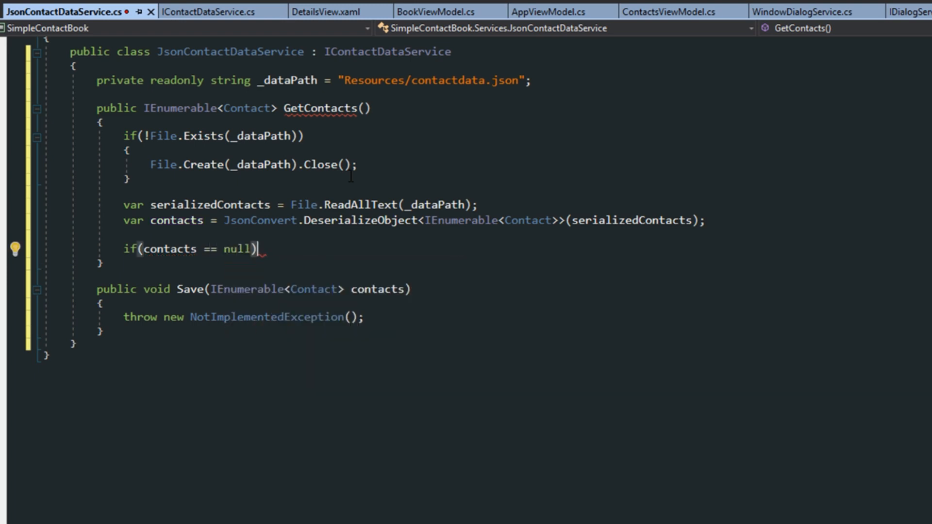
text(return)
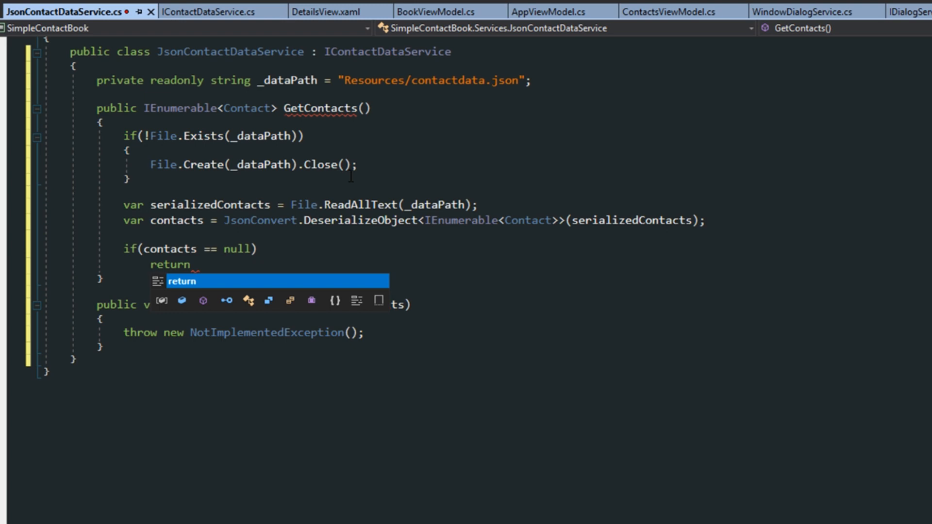
text(new List<C>)
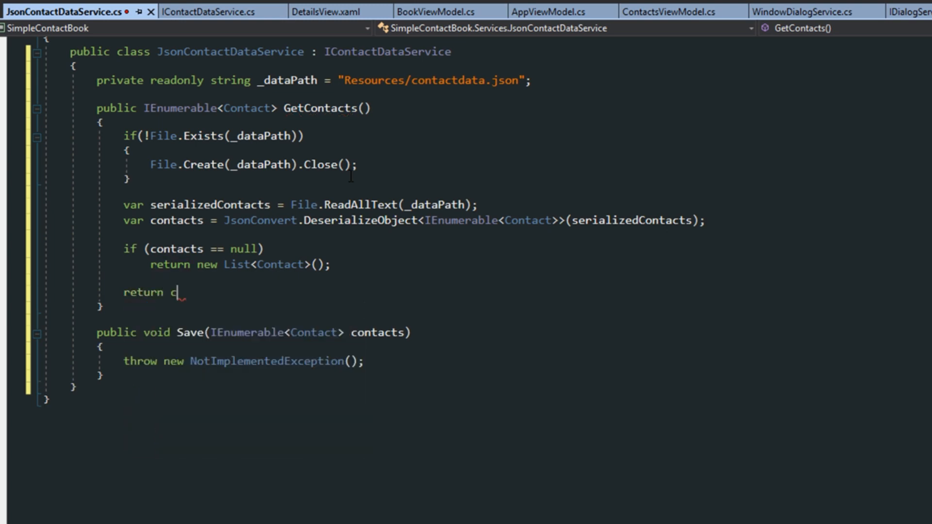
text(ontacts;)
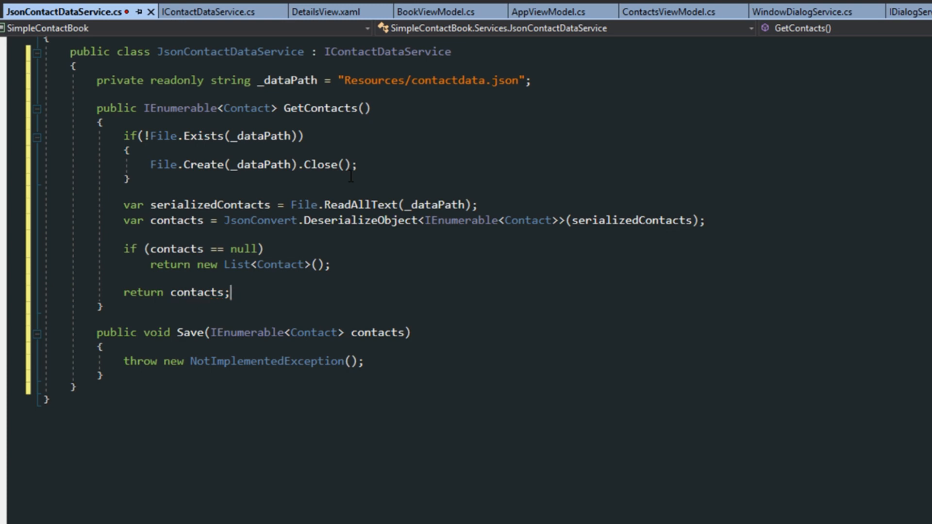
In Save, serialize contacts into serializedContacts with JsonConvert.SerializeObject
scroll(down, 3)
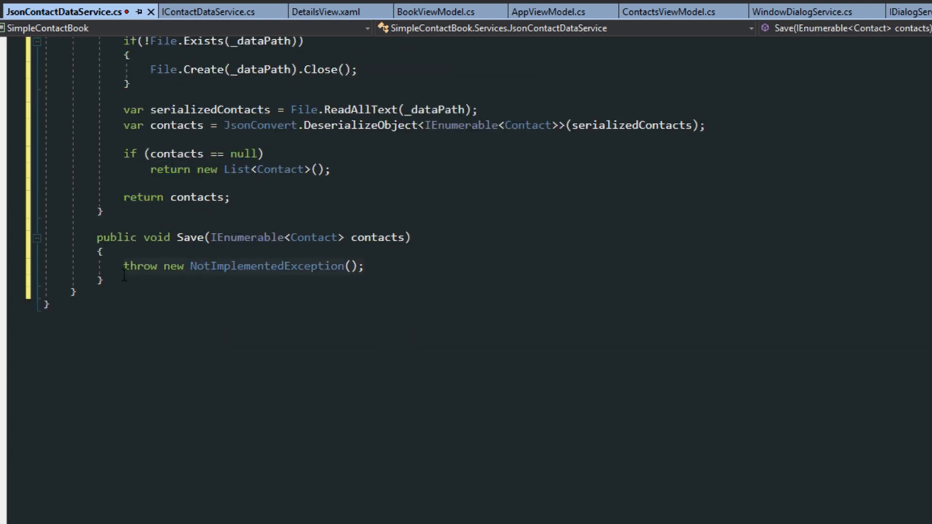
text(var)
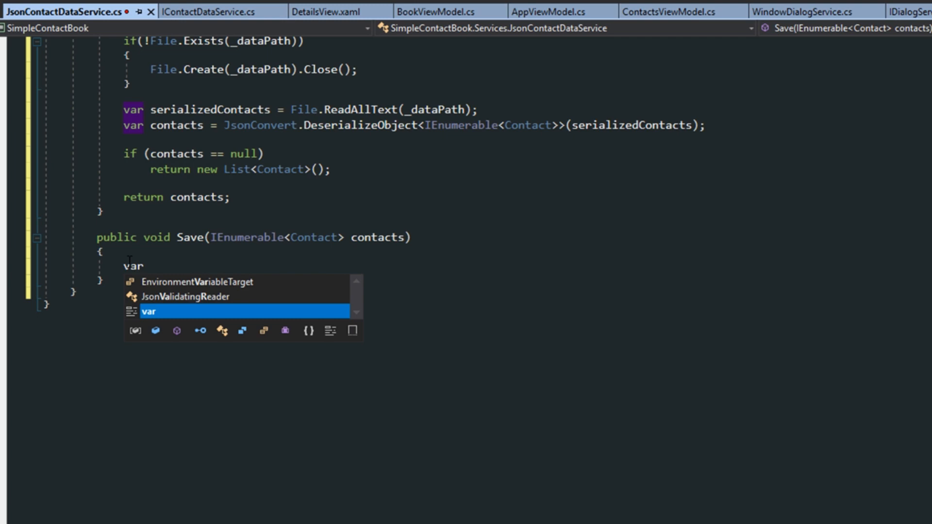
text(seria)
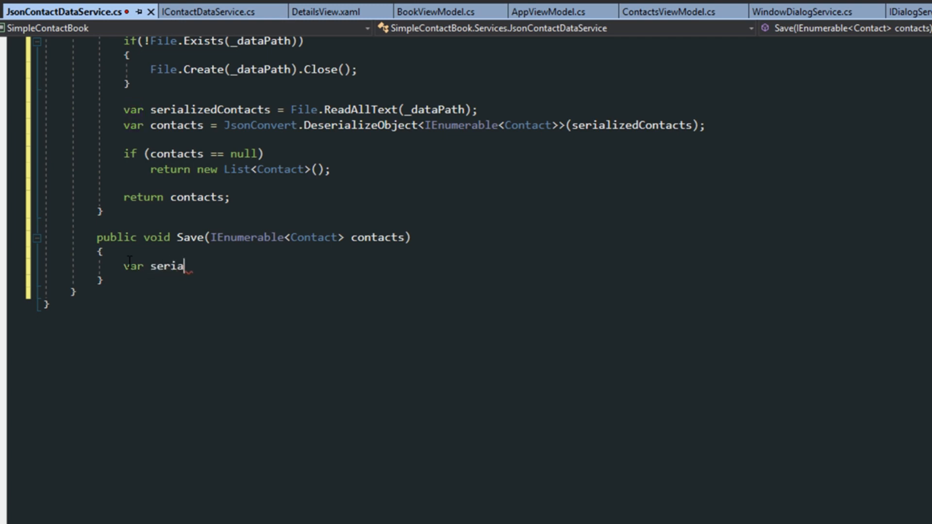
text(lizedConta)
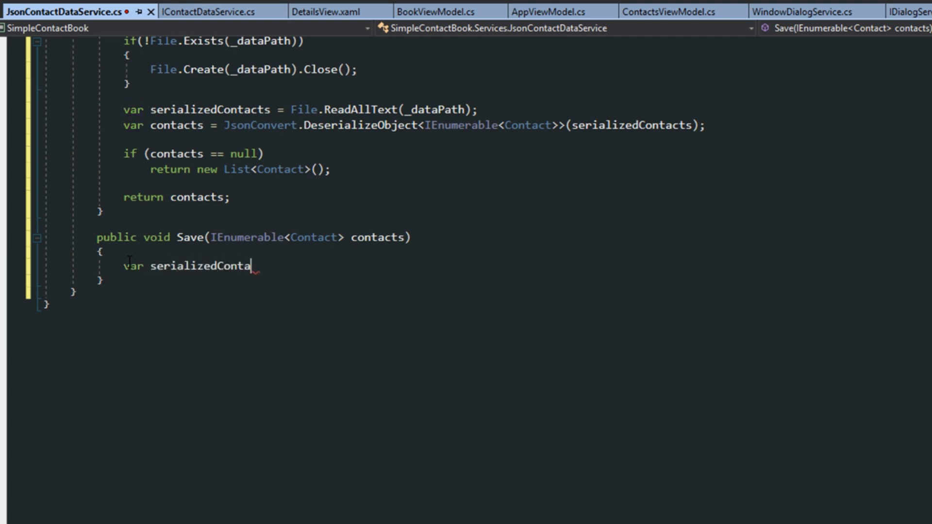
text(cts = J)
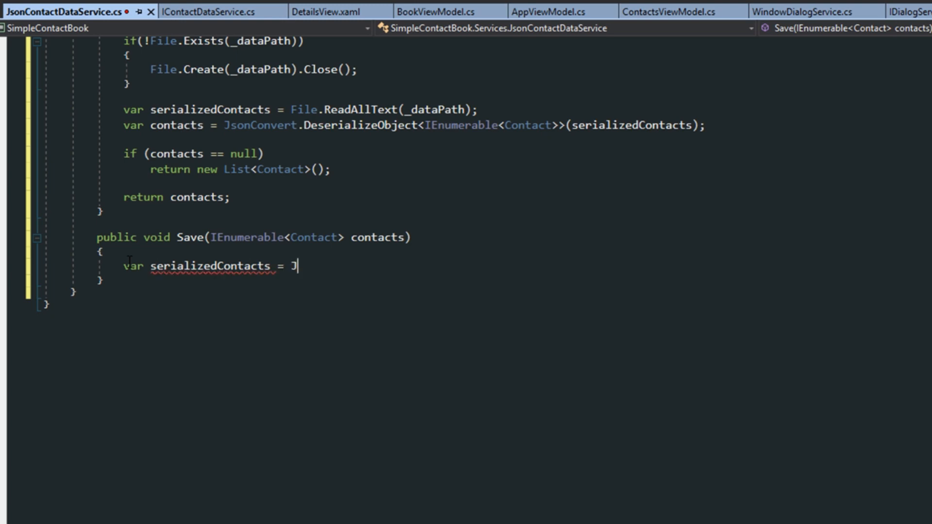
text(sonConvert.)
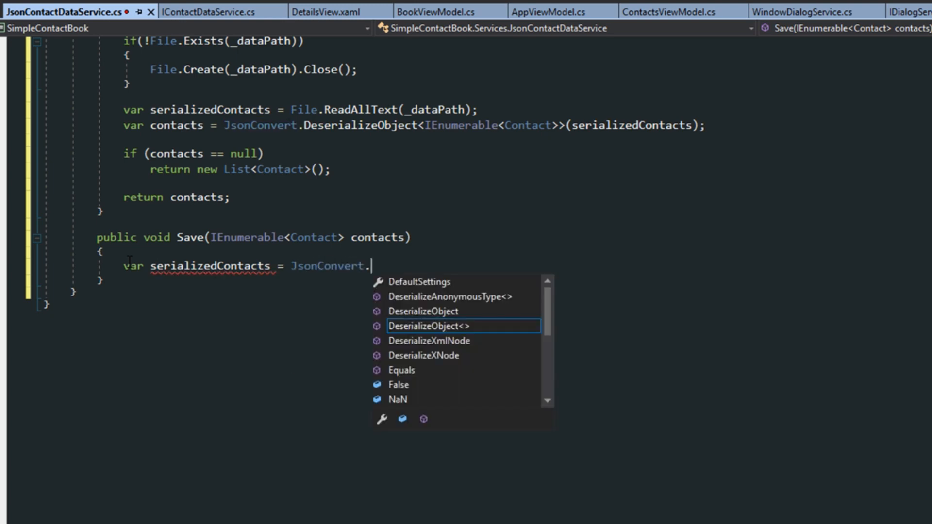
text(serializeObject(c)
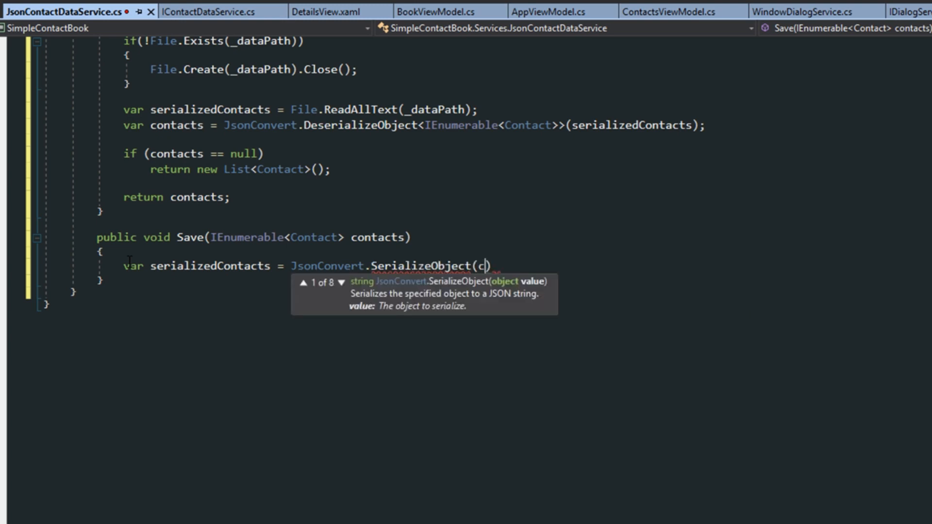
text(ontacts)
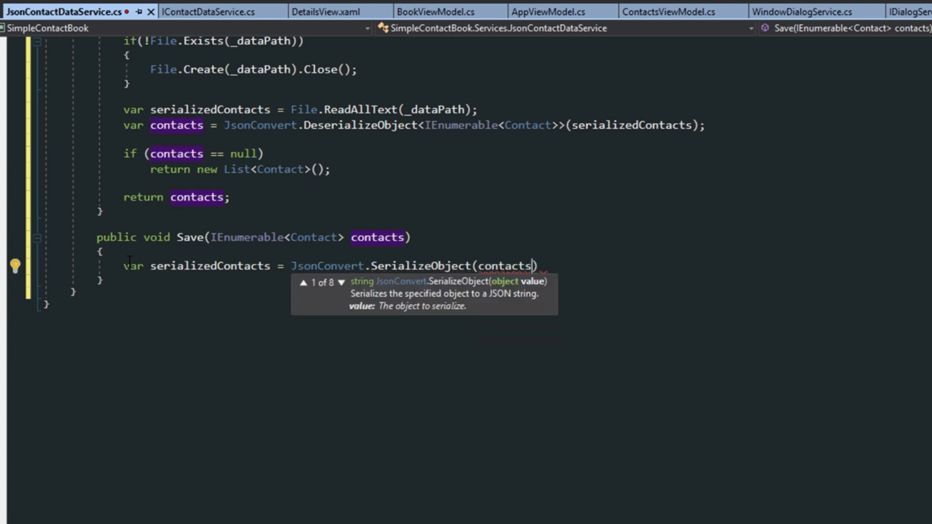
text(;)
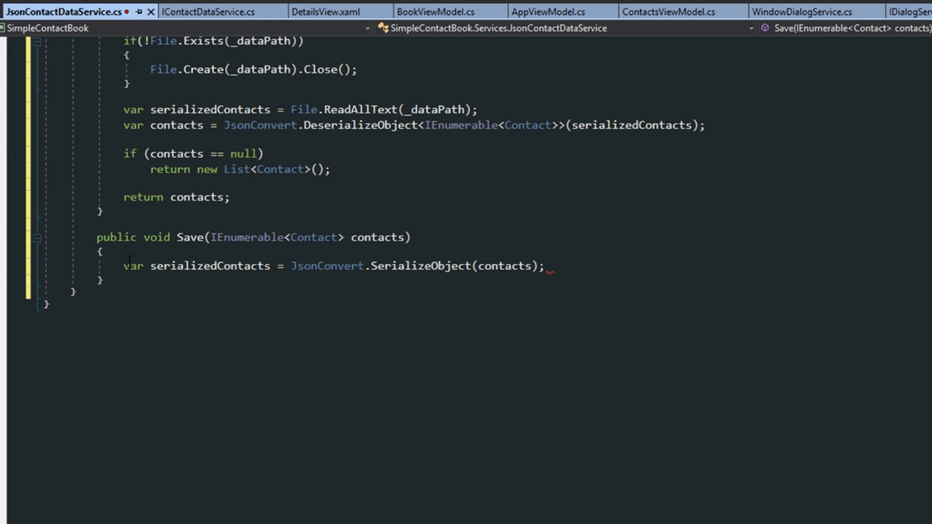
Write serializedContacts to _dataPath with File.WriteAllText
text(File)
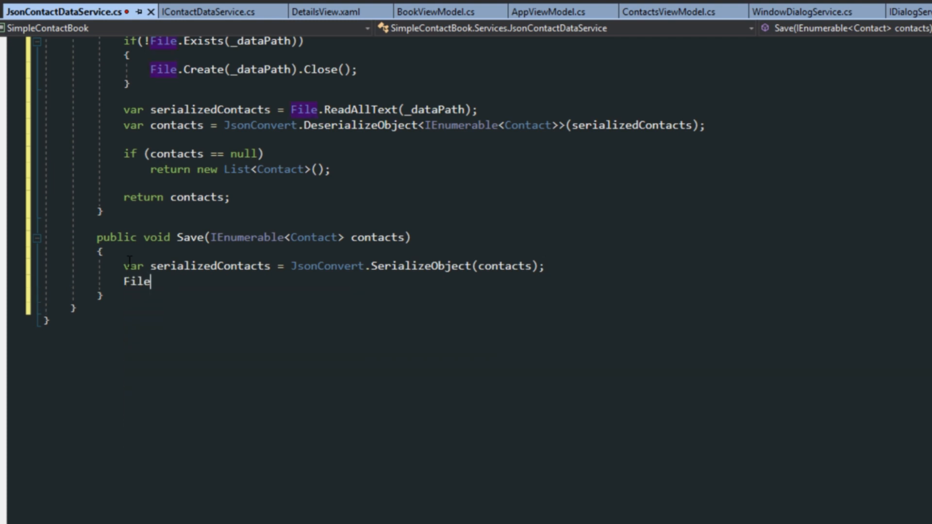
text(.WriteAllText()
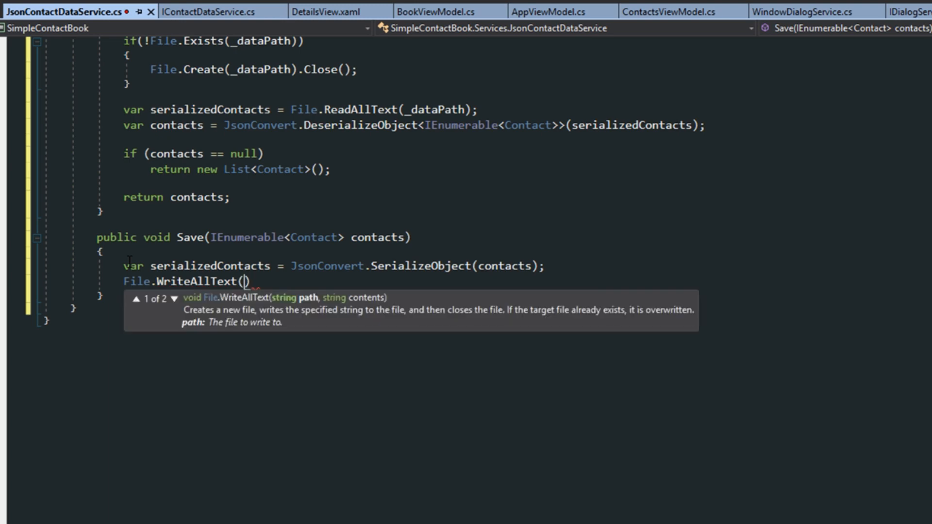
text(_dataPath,)
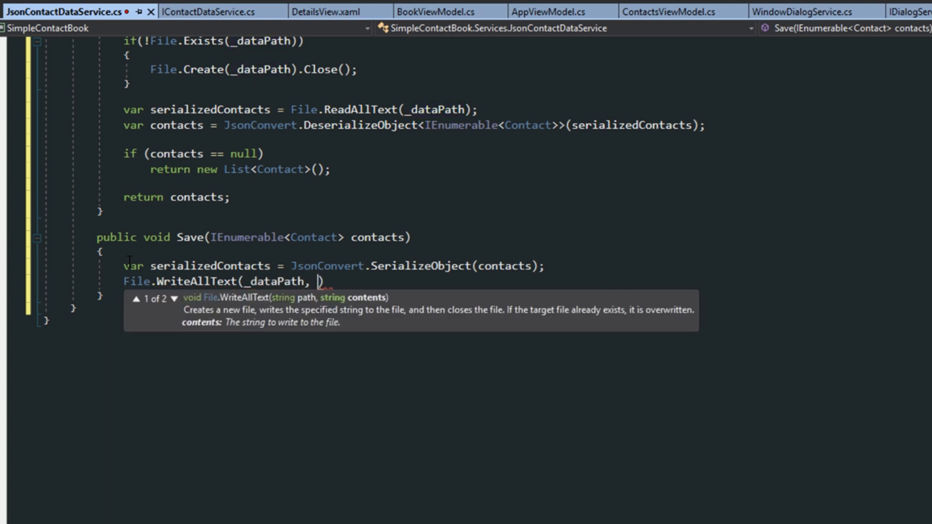
text(serializedContacts)
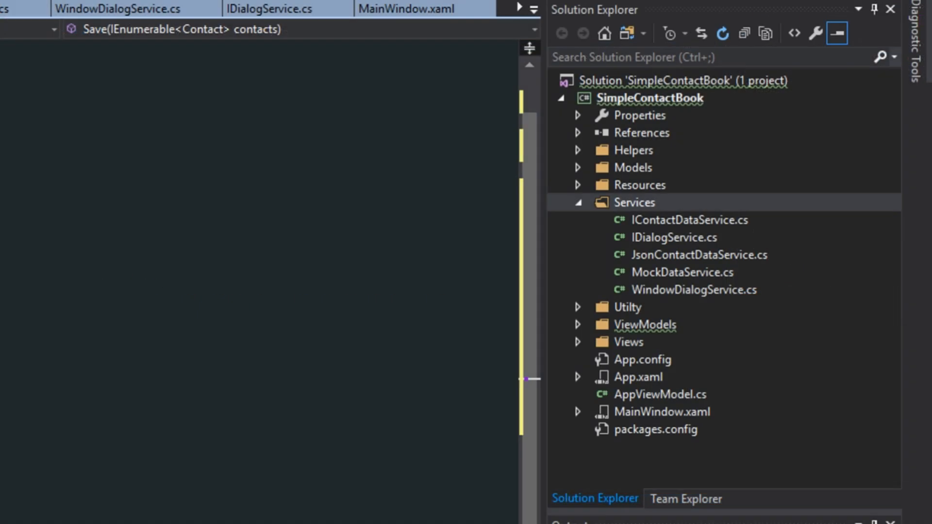
Open AppViewModel.cs and replace MockDataService with JsonContactDataService in the constructor
click(659, 394)
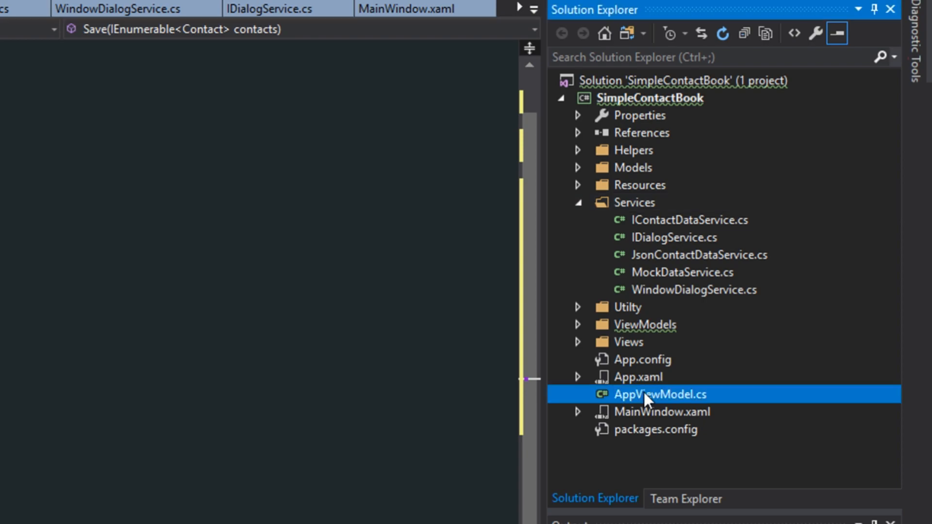
double_click(658, 394)
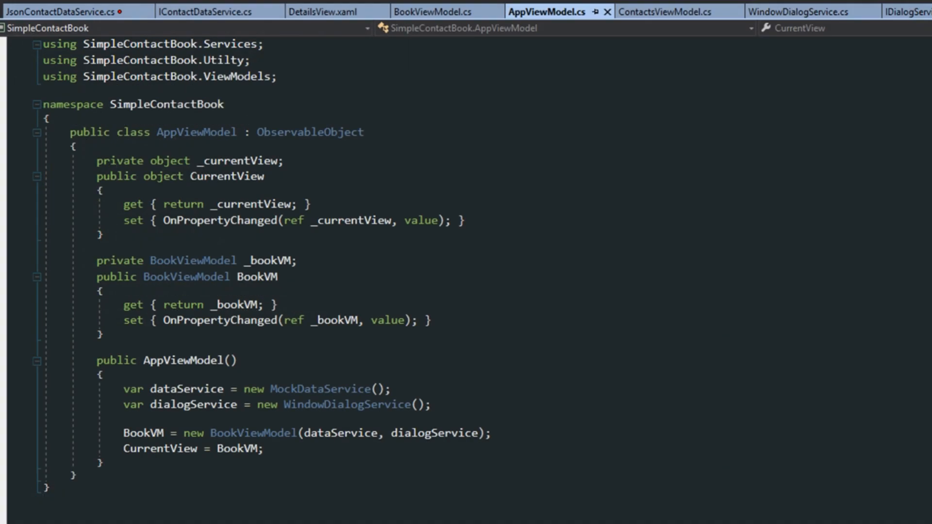
scroll(down, 3)
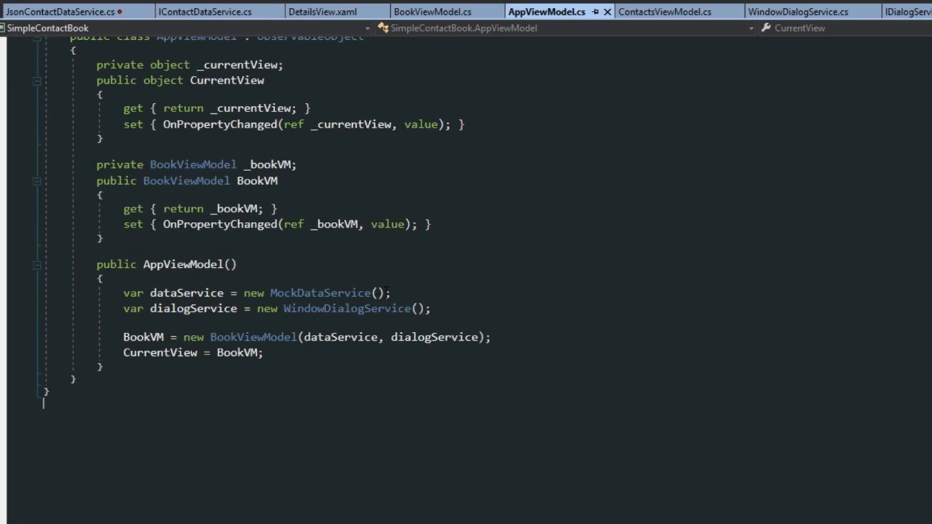
double_click(319, 292)
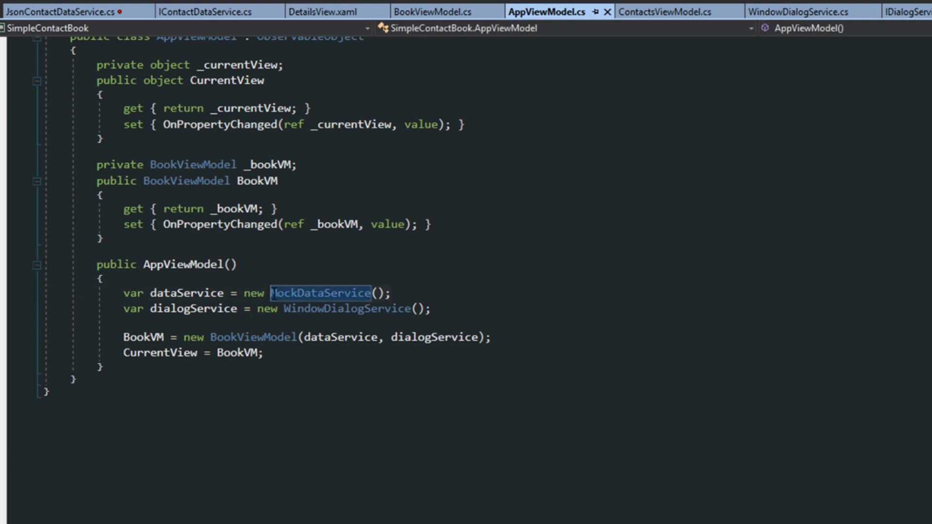
text(Json)
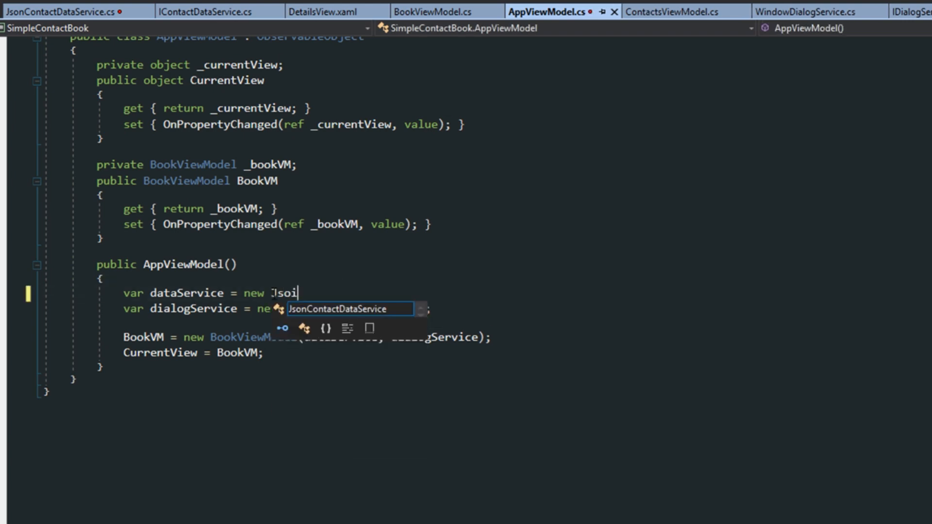
key(Tab)
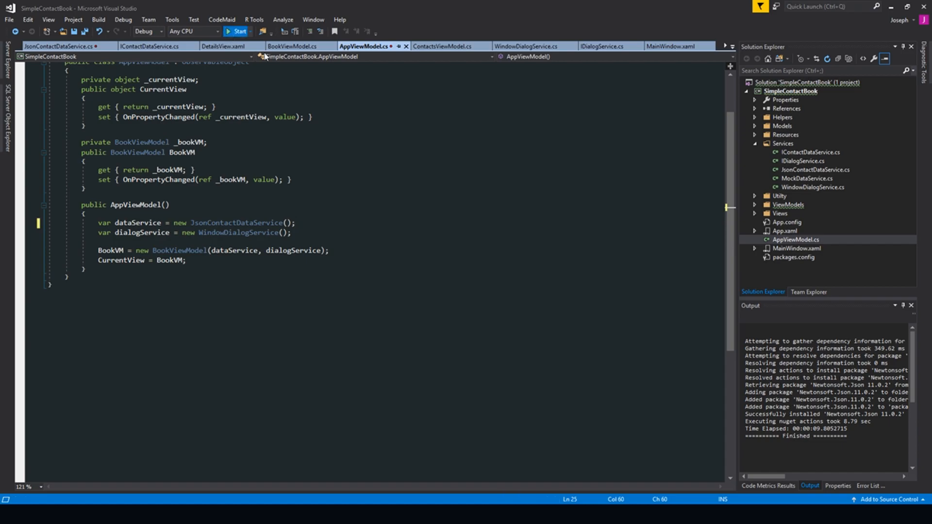
Launch the Contact Book and add a saved Jake Doe contact with phones, emails and addresses
click(236, 32)
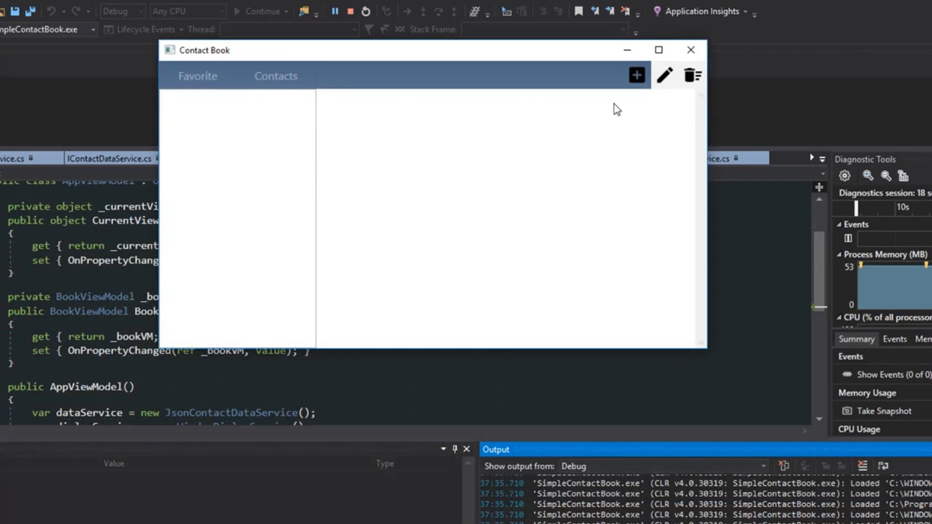
click(664, 74)
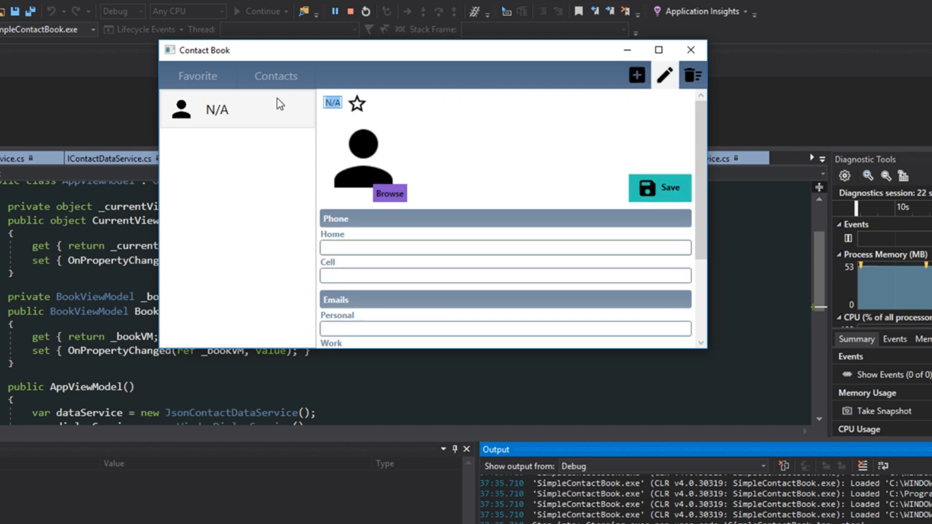
text(555-555-5555)
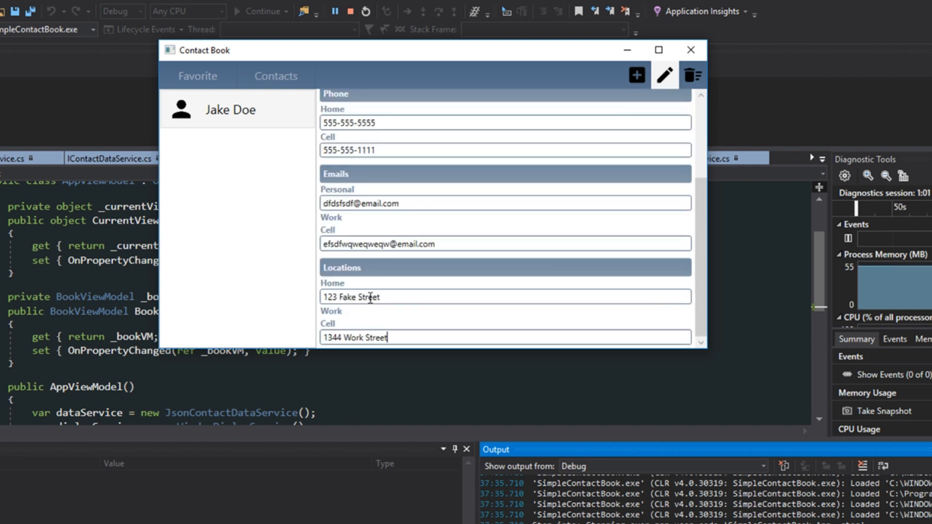
click(663, 74)
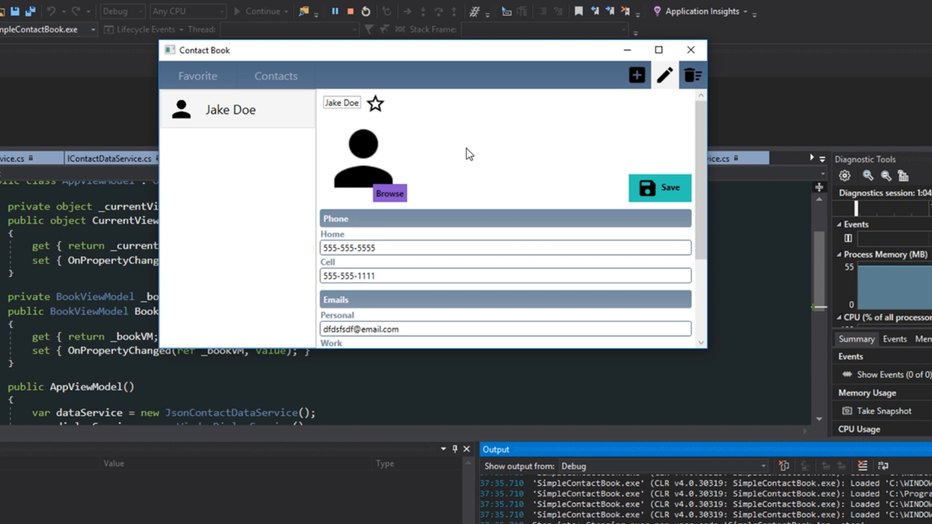
click(664, 75)
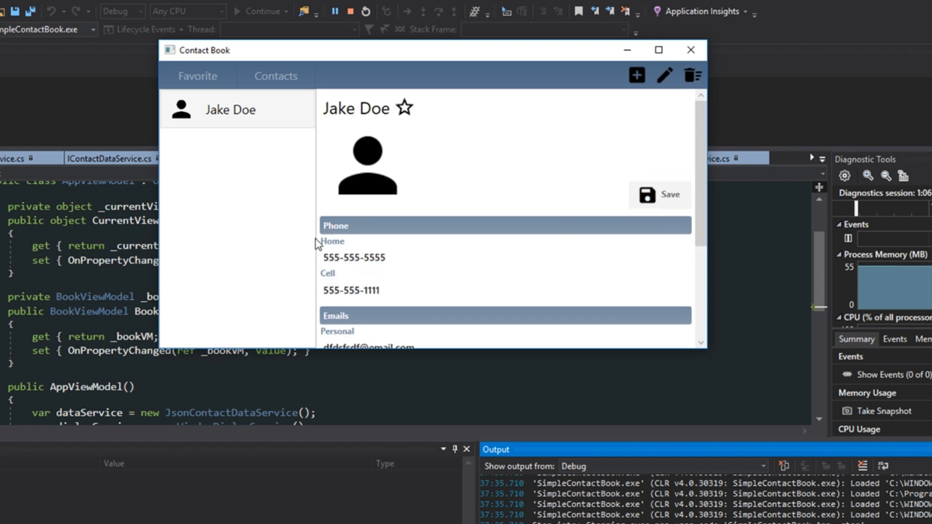
click(230, 109)
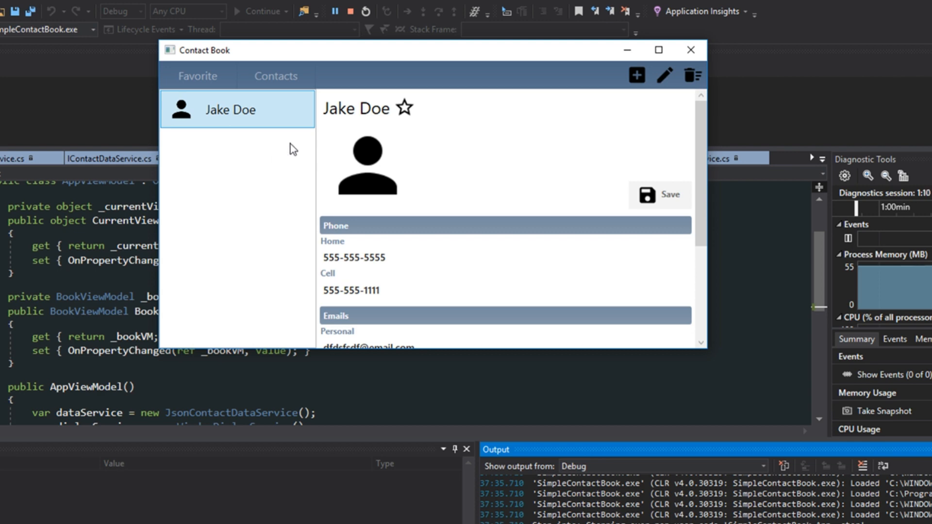
mouse_move(366, 11)
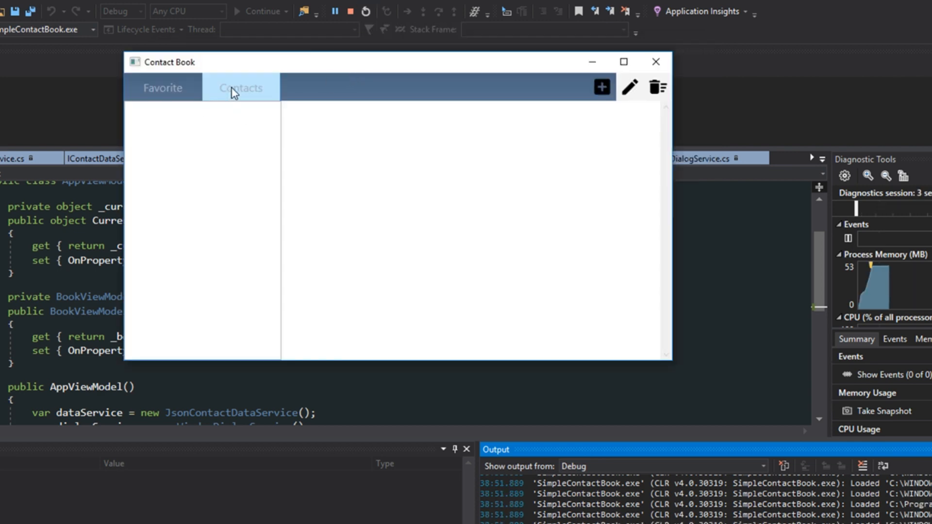
Mark Jake Doe as a favorite, then return to the full contacts list
click(240, 87)
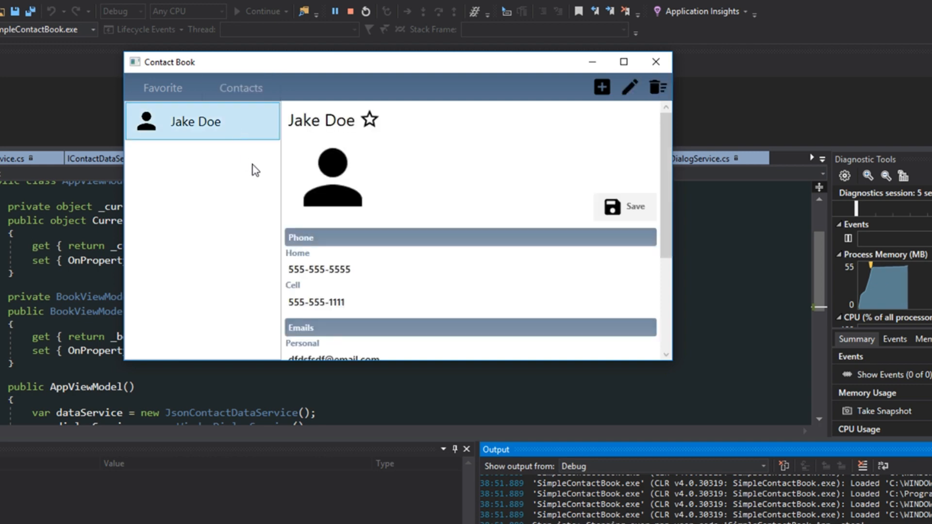
mouse_move(557, 213)
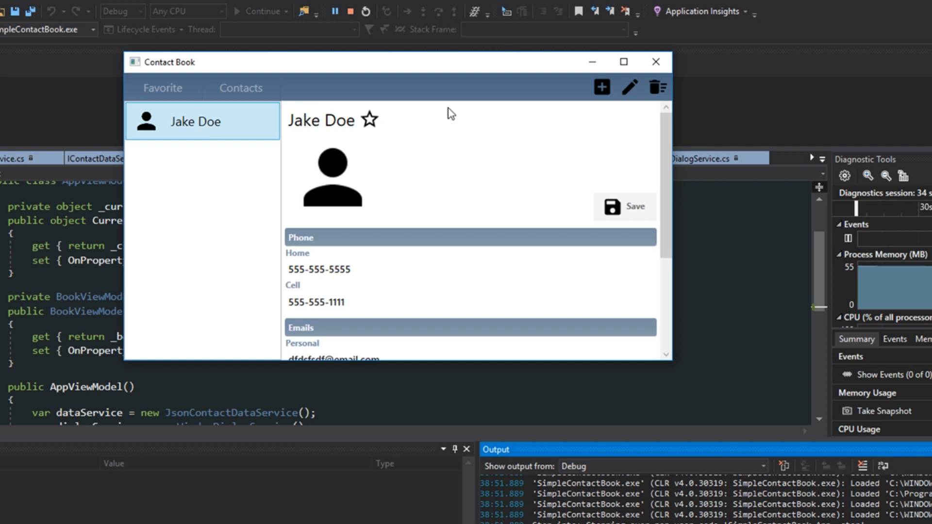
click(630, 87)
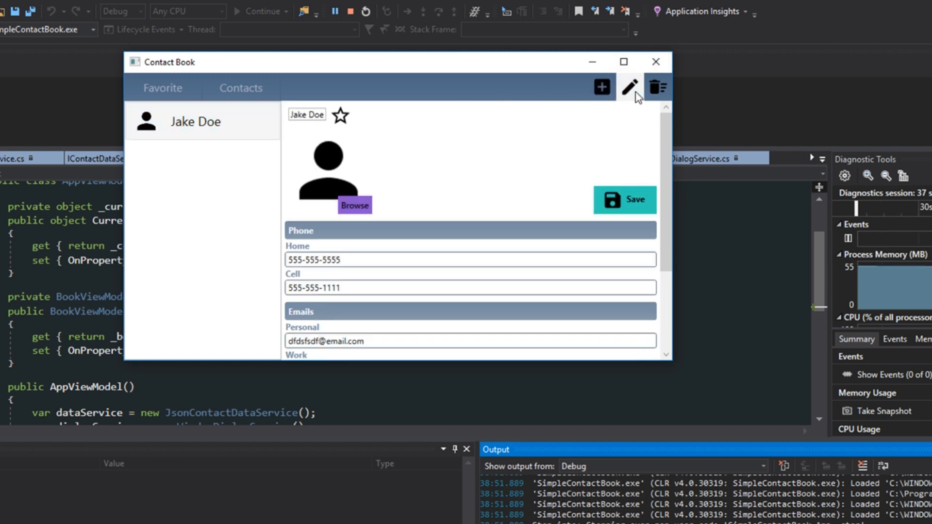
click(339, 115)
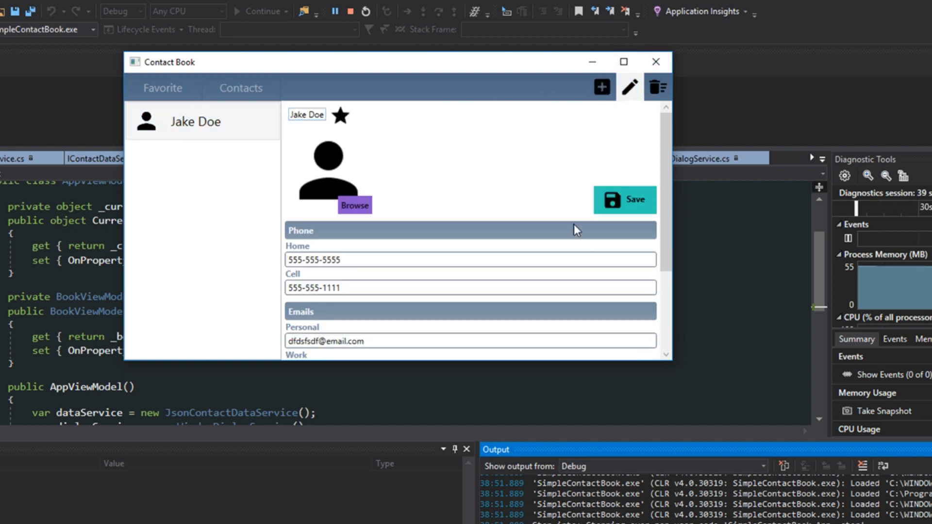
click(628, 87)
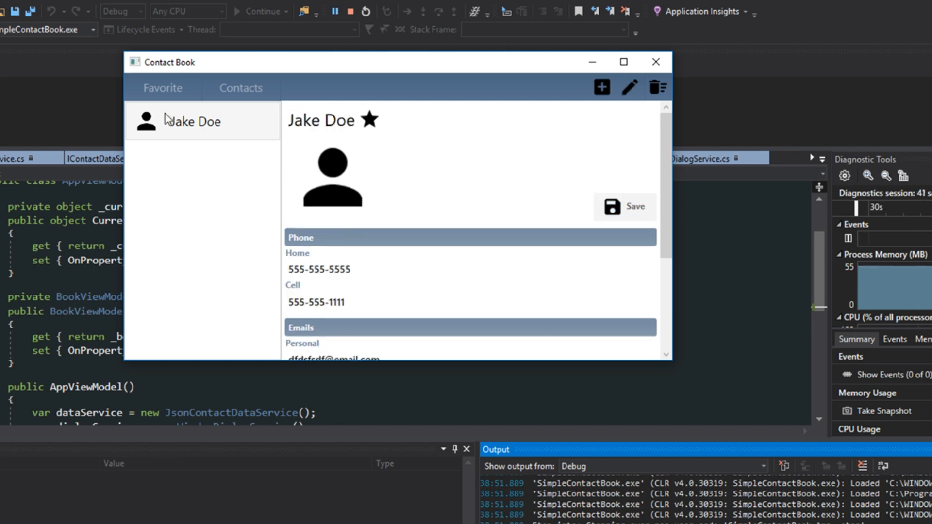
click(240, 87)
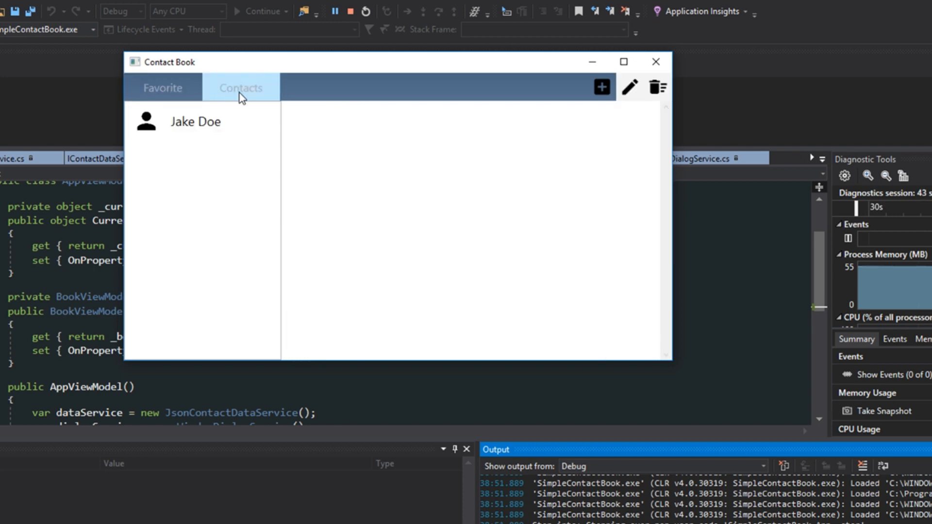
mouse_move(228, 101)
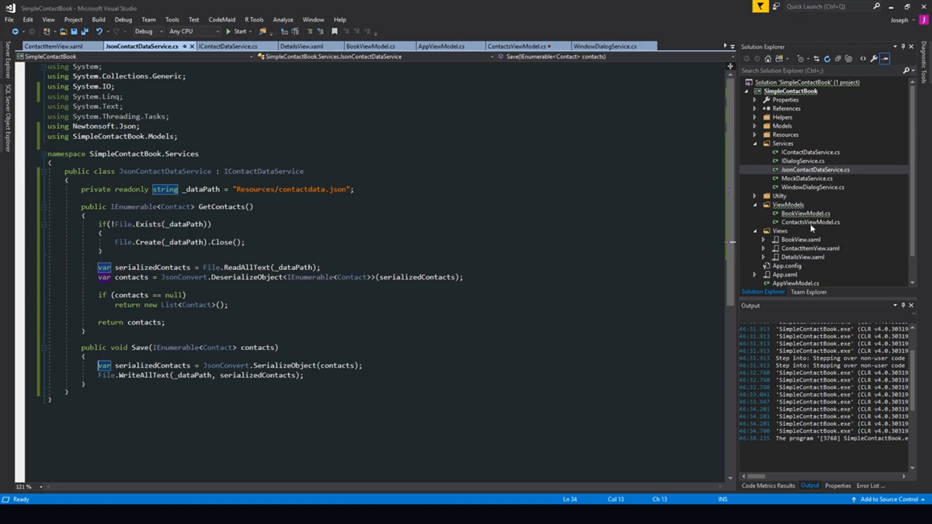
In ContactsViewModel.cs, replace the _contacts argument with Contacts in Update and Save
click(806, 222)
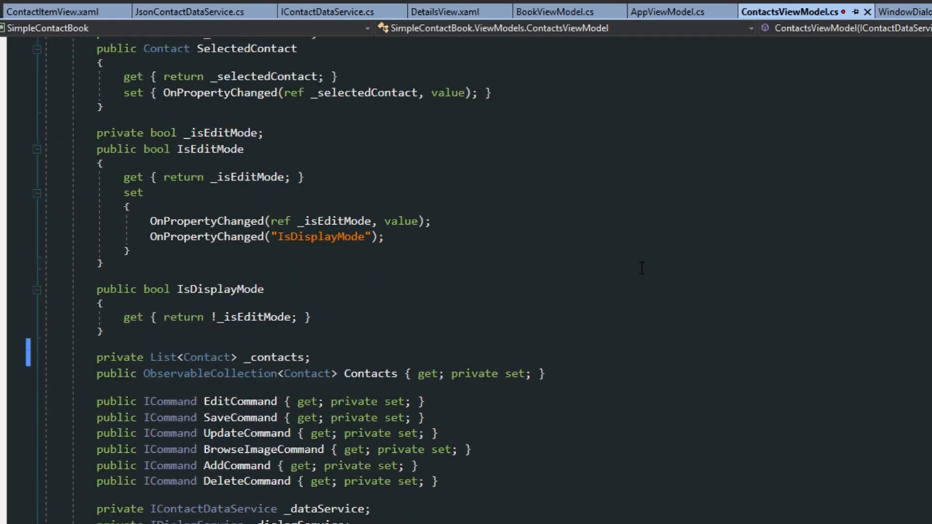
scroll(down, 3)
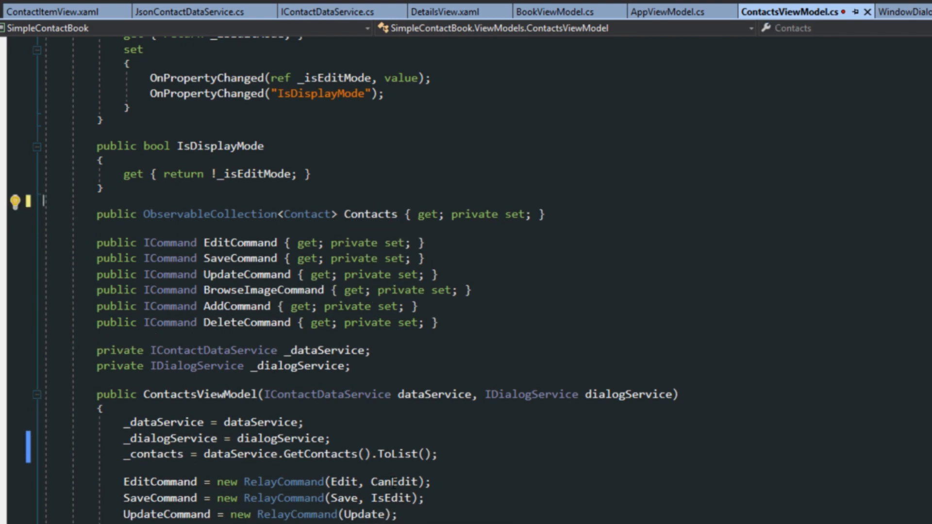
scroll(down, 3)
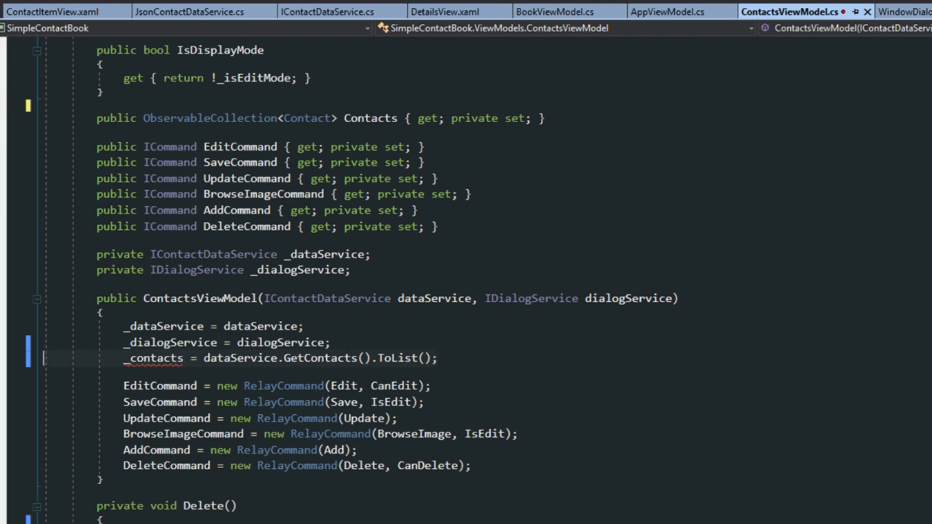
scroll(down, 3)
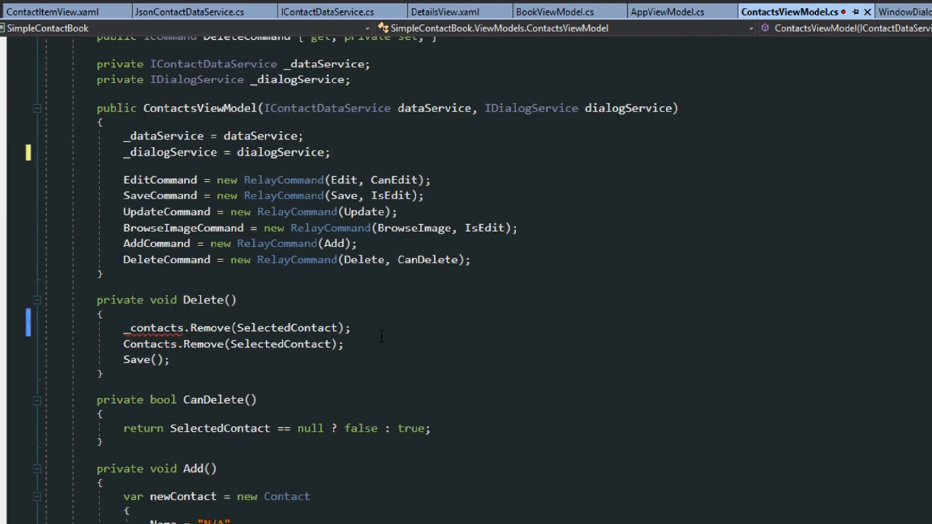
scroll(down, 3)
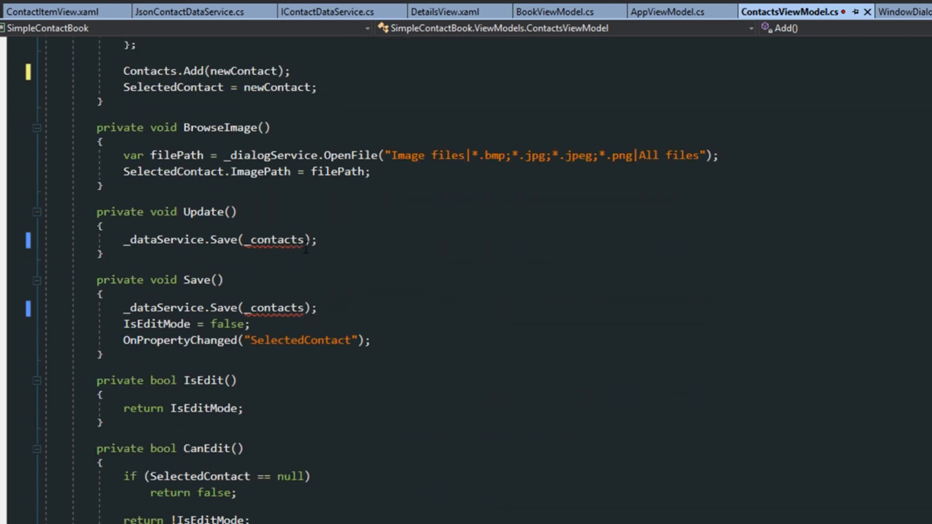
click(248, 247)
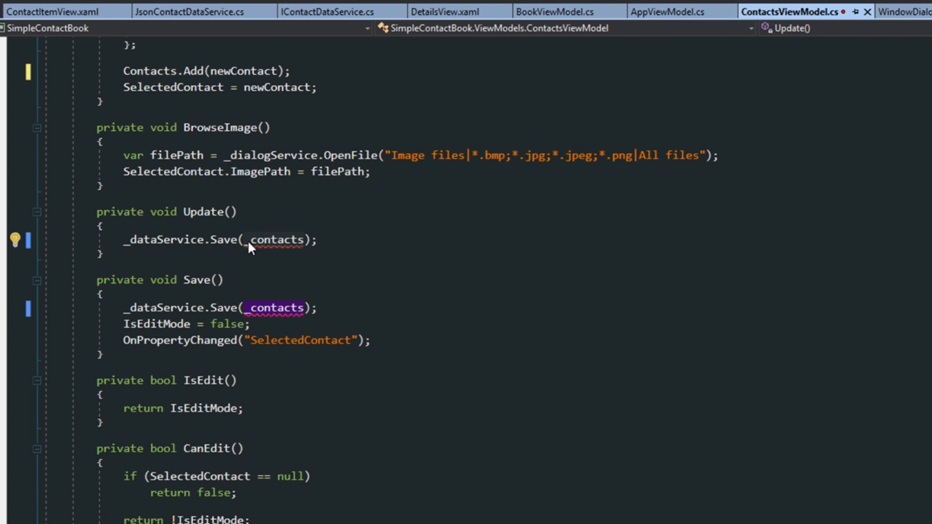
text(Contact)
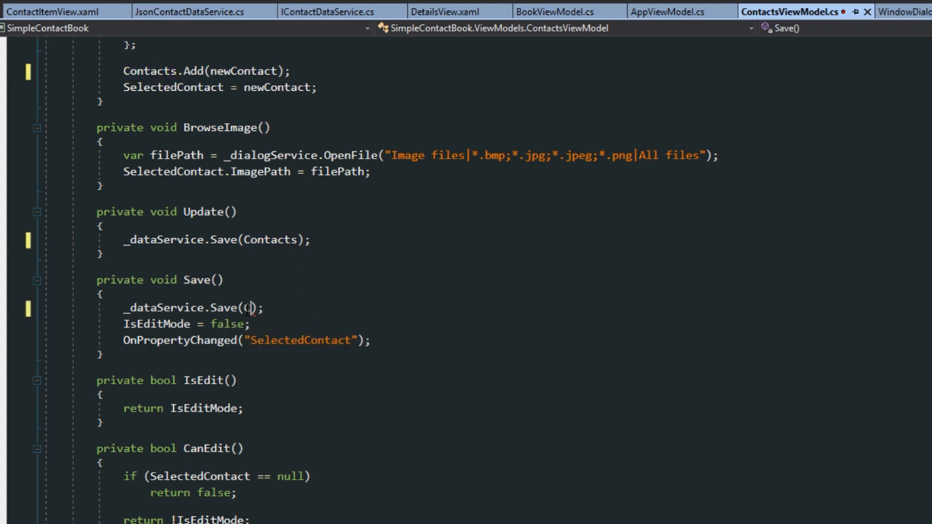
text(Contacts)
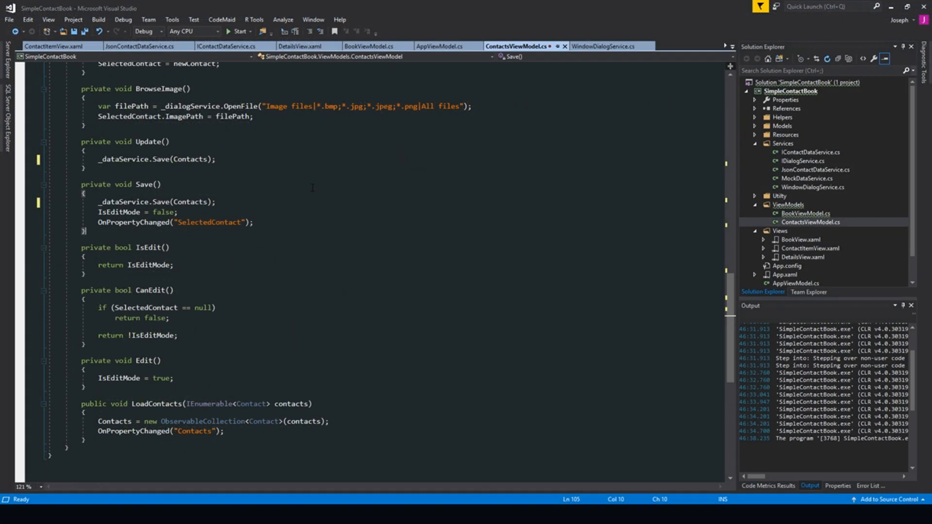
Build and launch the Contact Book app and open Jake Doe's details
click(237, 31)
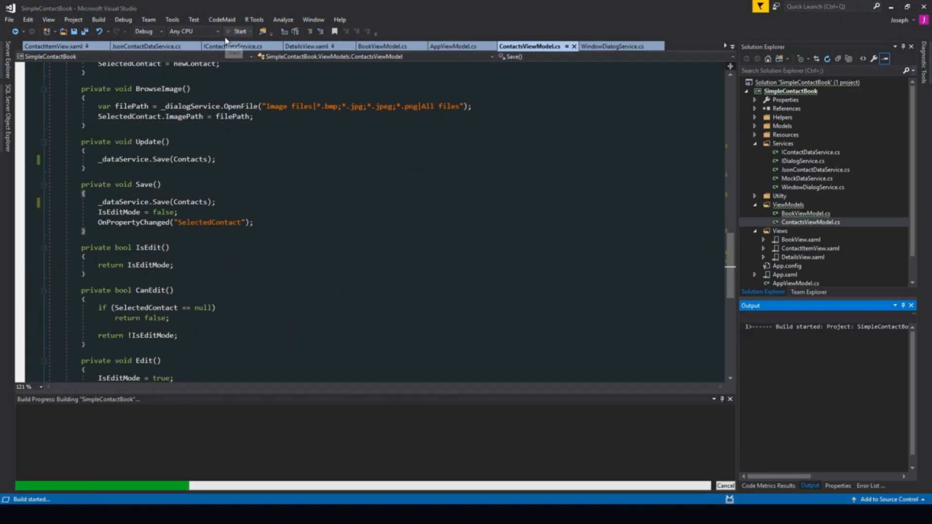
click(239, 31)
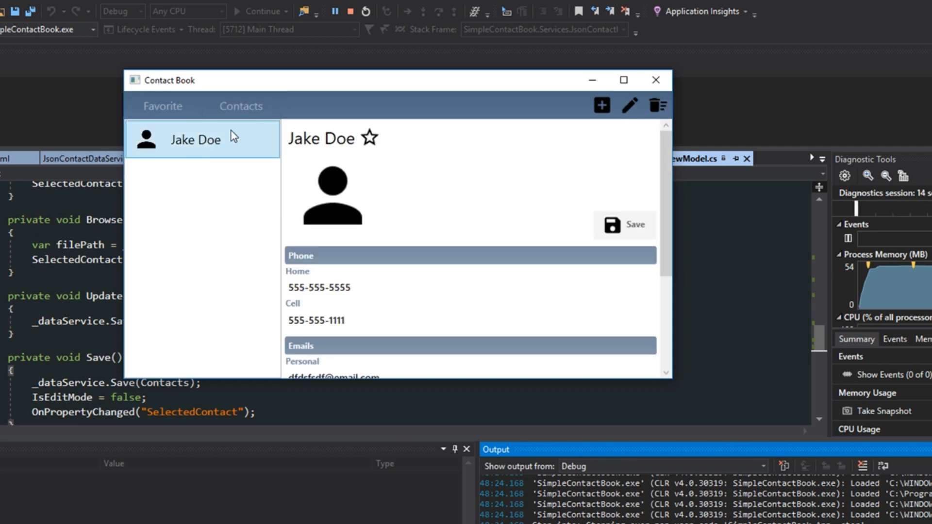
click(372, 138)
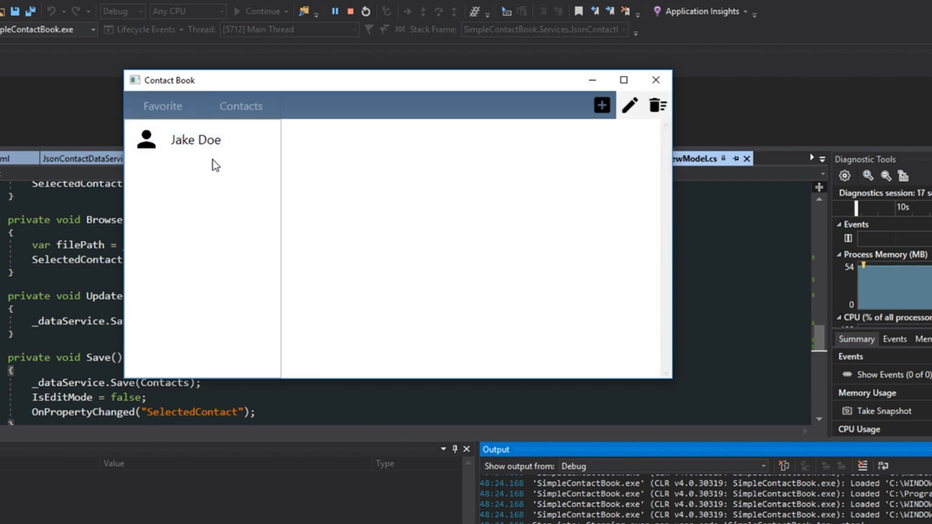
click(196, 140)
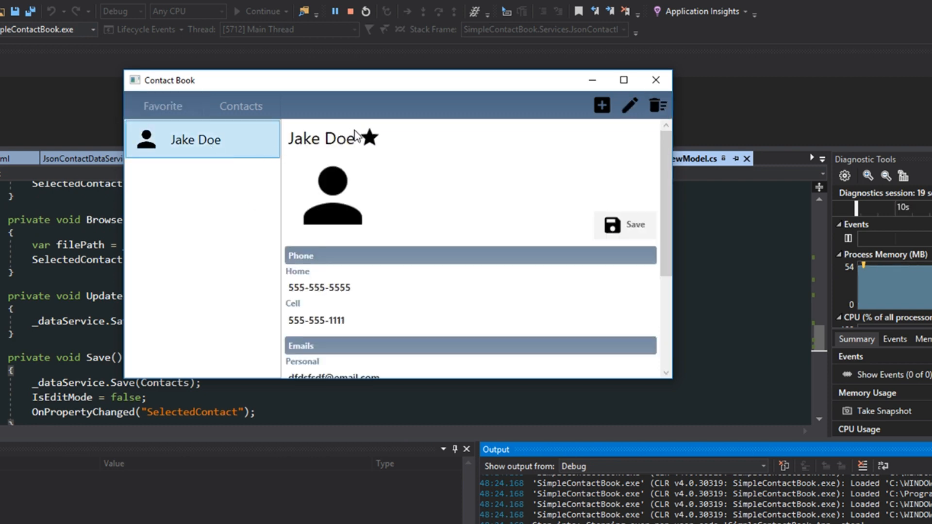
Check the Favorites list and reopen Jake Doe's details, which show no favorite mark
click(162, 106)
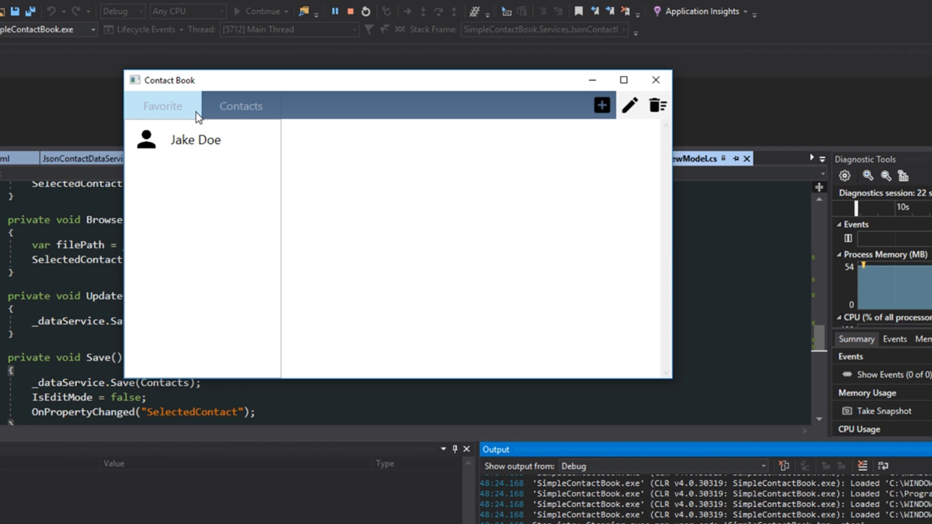
click(196, 139)
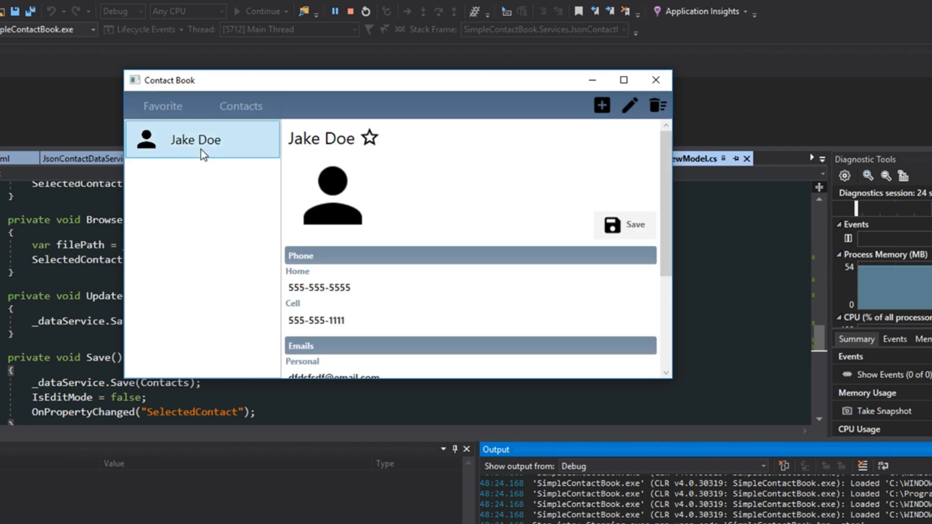
click(601, 106)
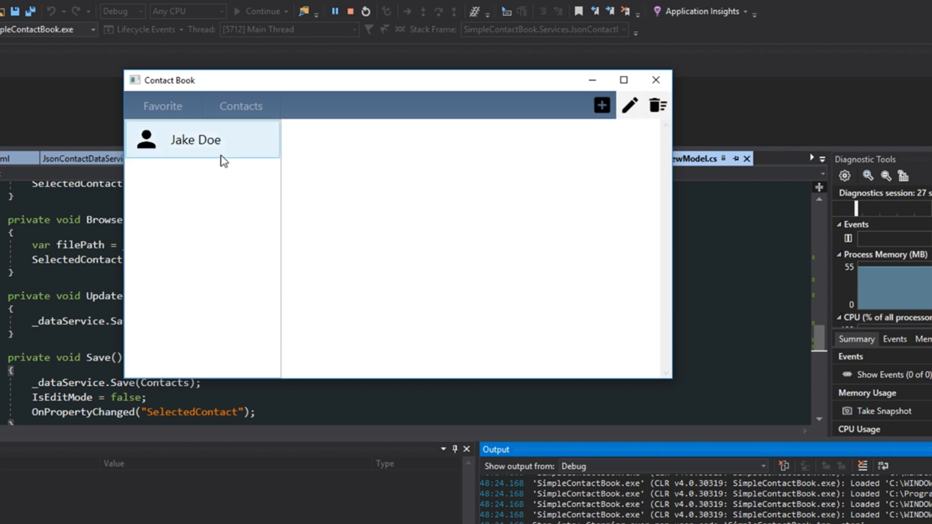
click(196, 139)
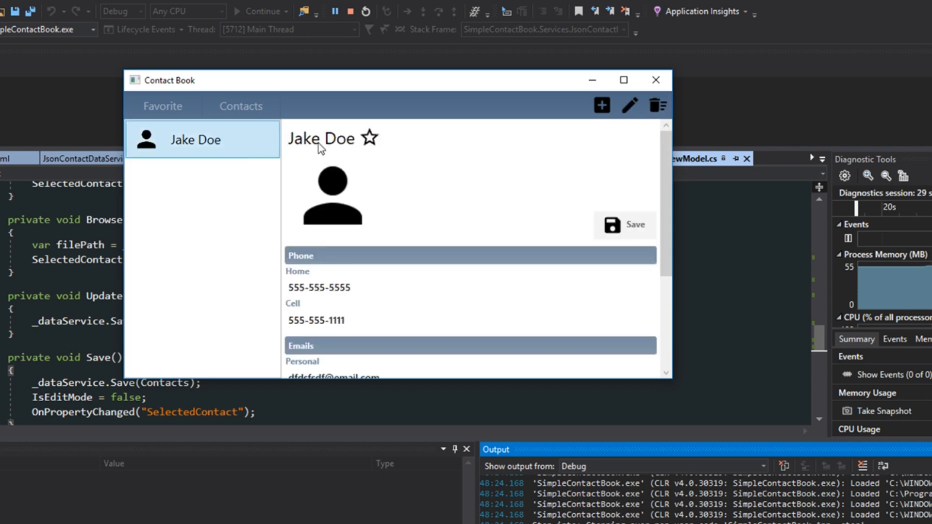
click(629, 106)
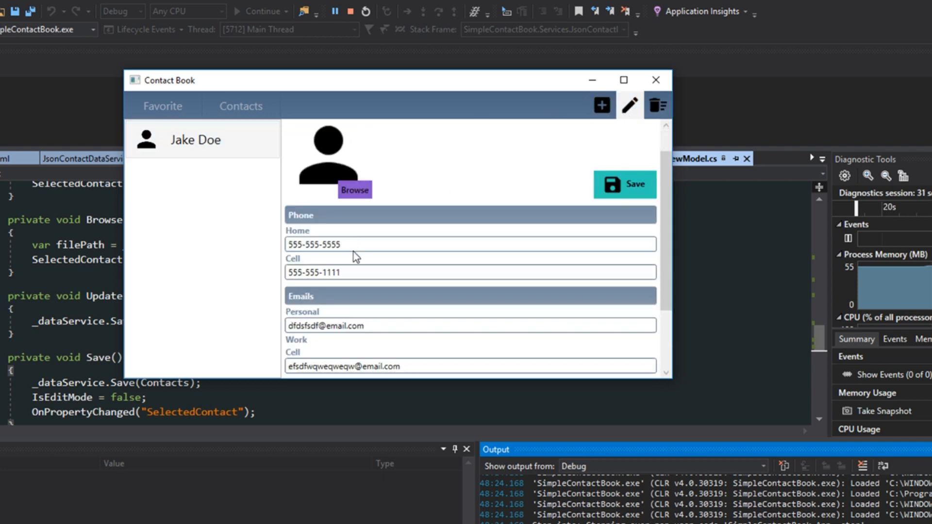
double_click(328, 243)
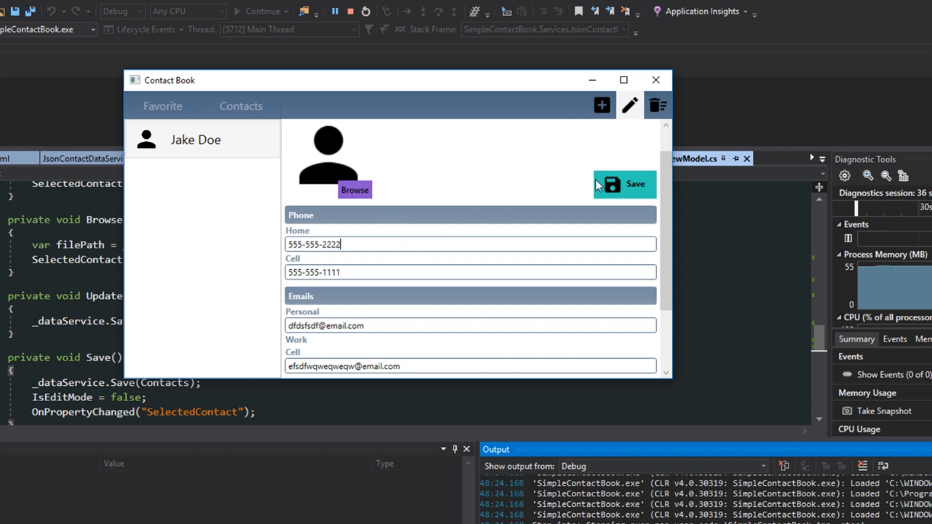
click(624, 184)
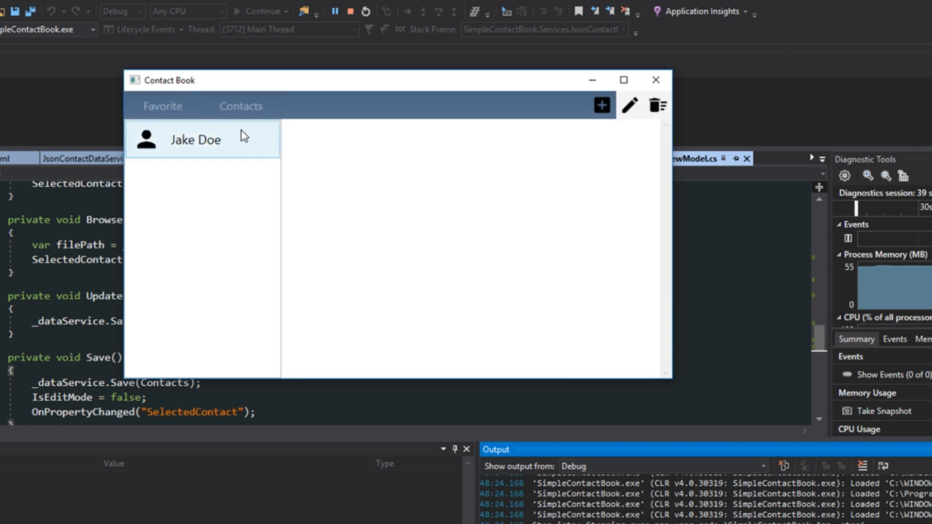
click(196, 140)
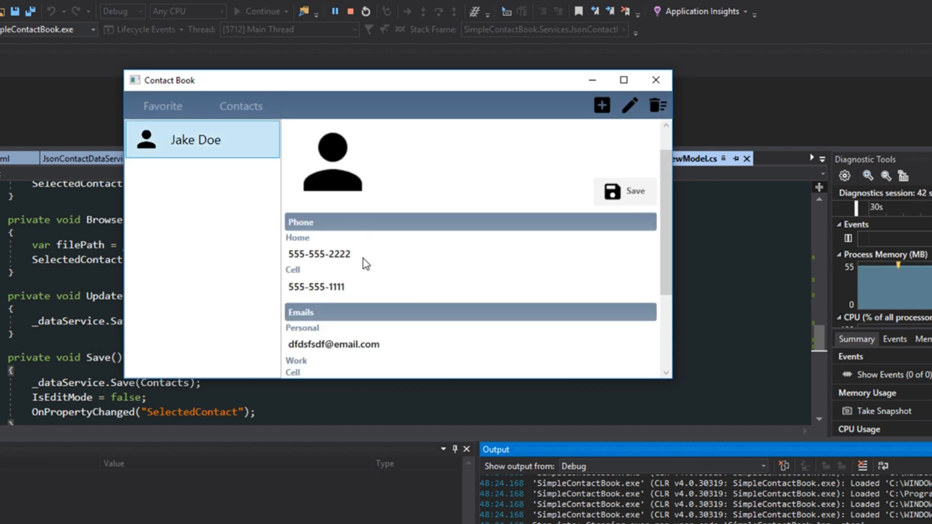
click(601, 105)
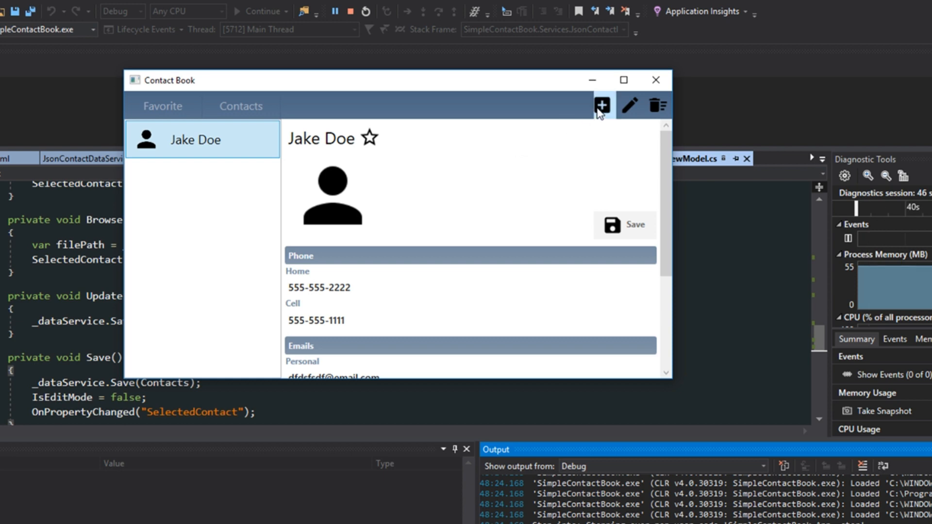
click(628, 106)
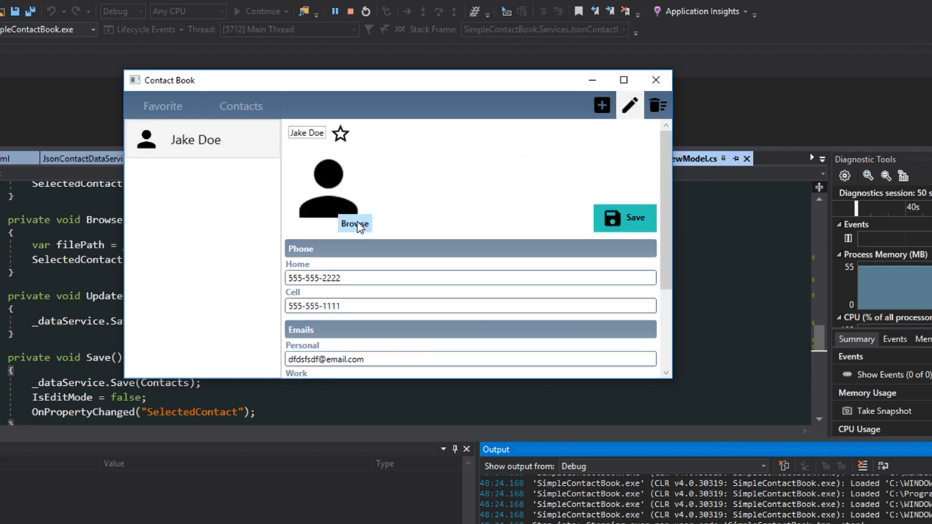
Add and save a profile picture for Jake Doe, then restart the app to confirm it persists
click(355, 223)
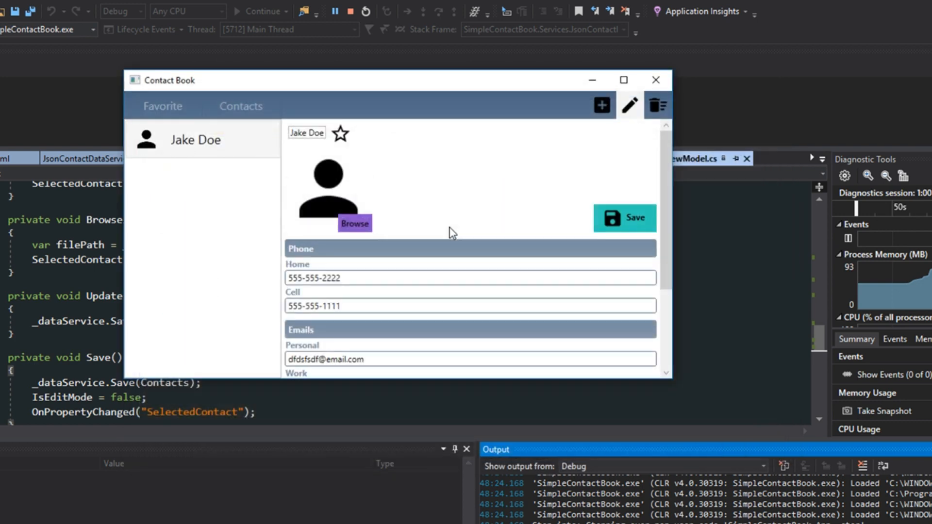
click(354, 222)
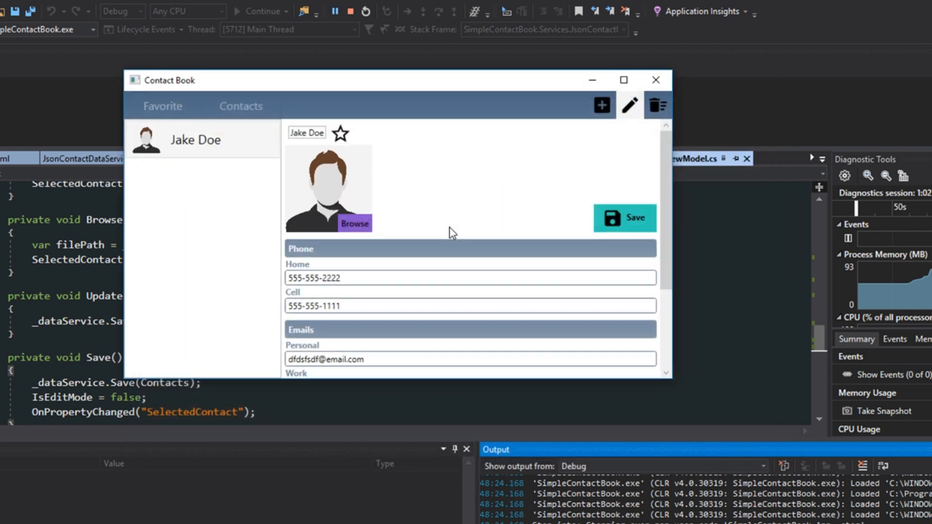
click(624, 218)
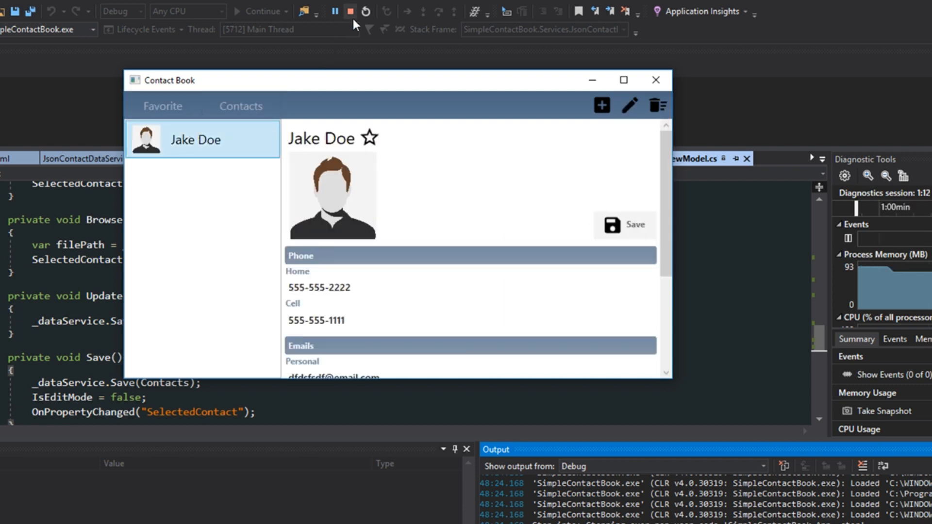
click(365, 11)
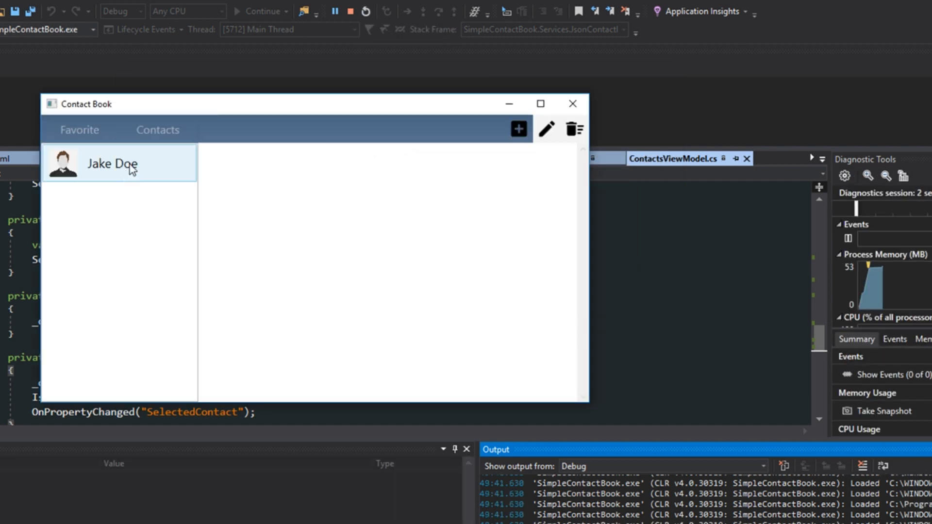
click(112, 164)
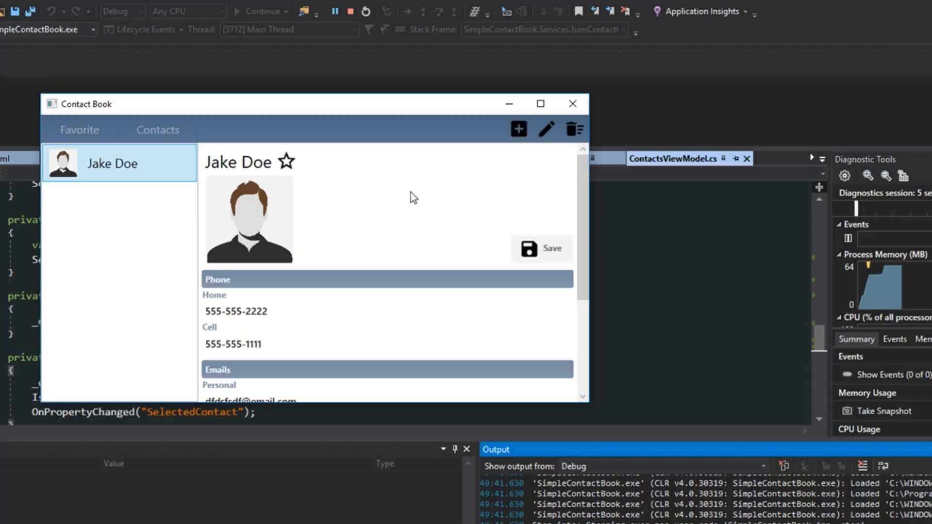